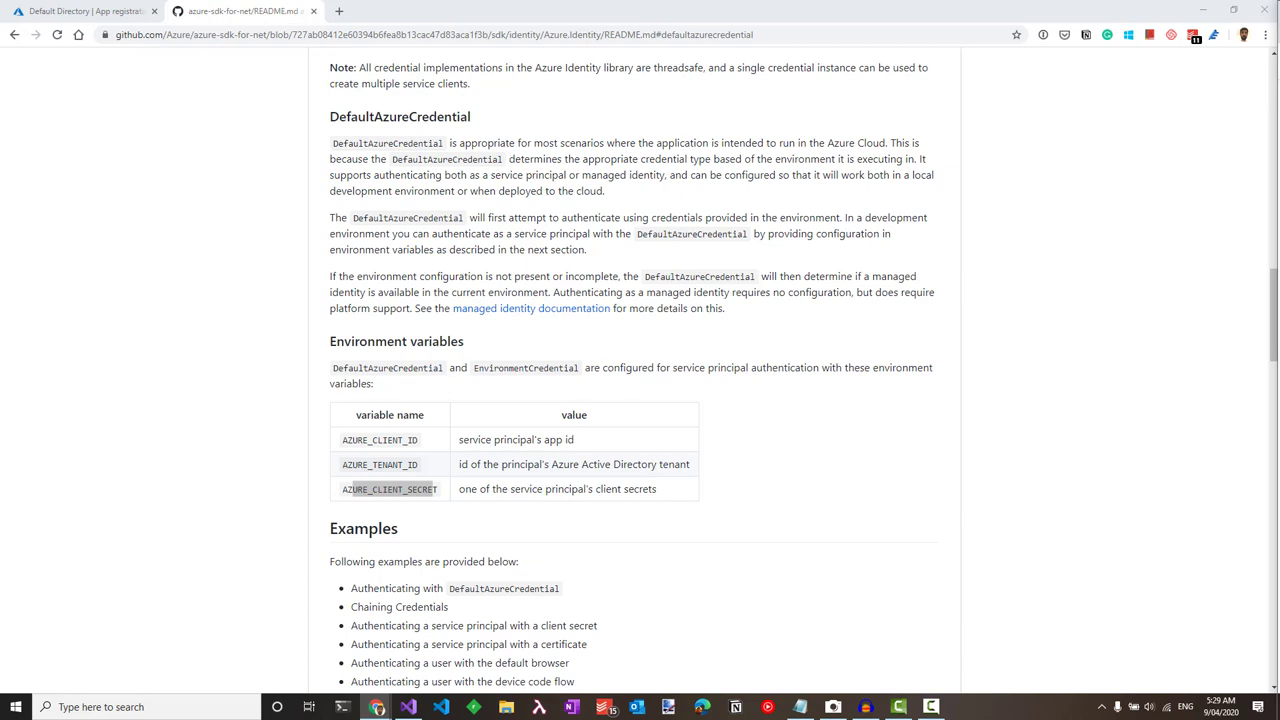
mouse_move(492, 216)
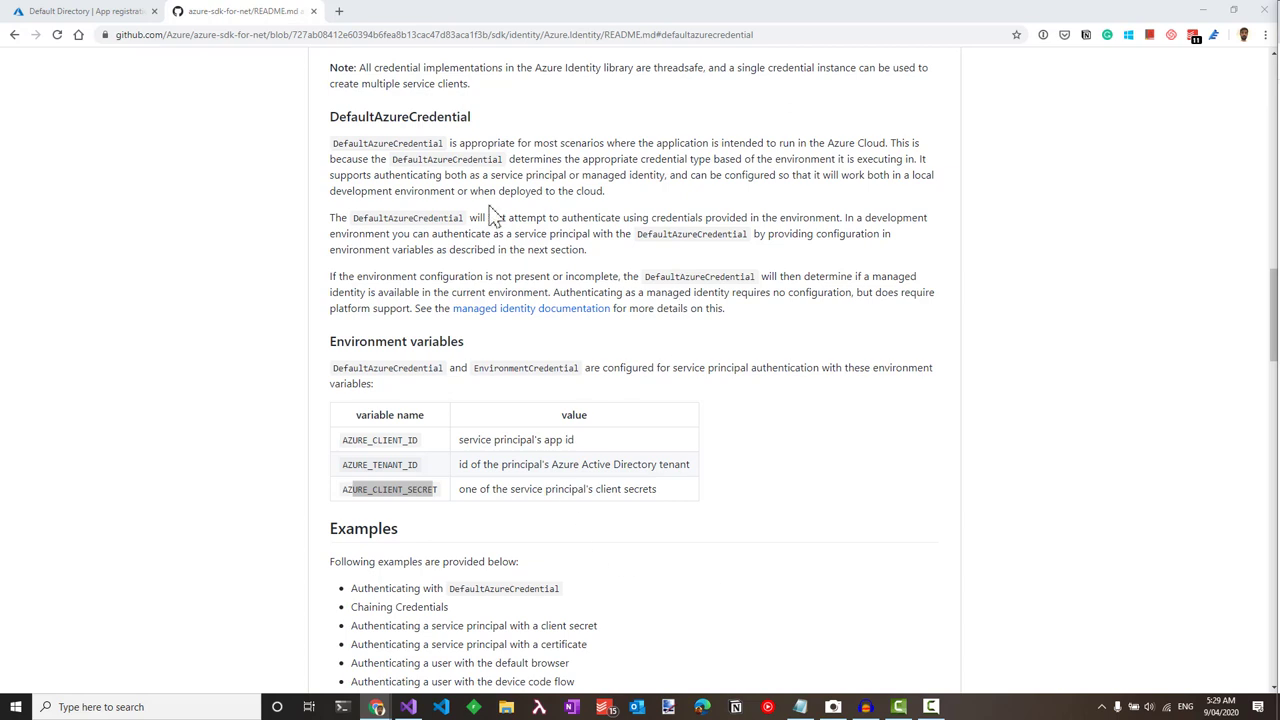
mouse_move(424, 176)
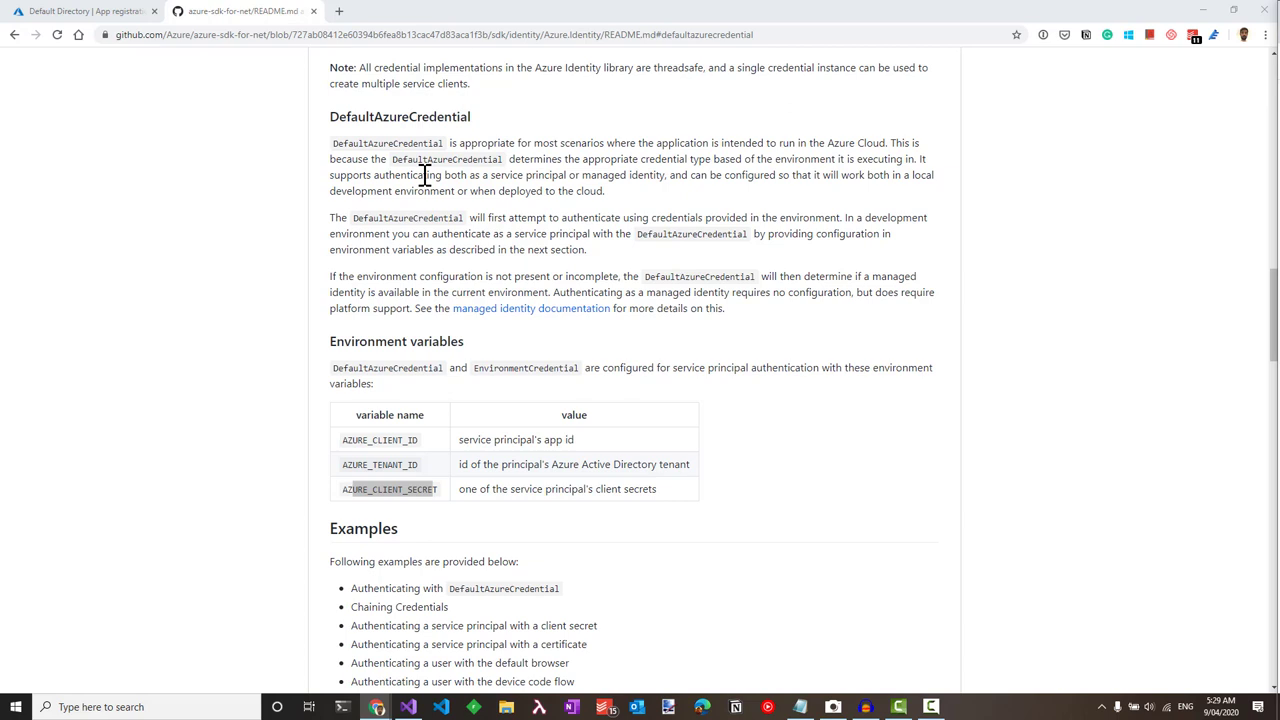
mouse_move(416, 120)
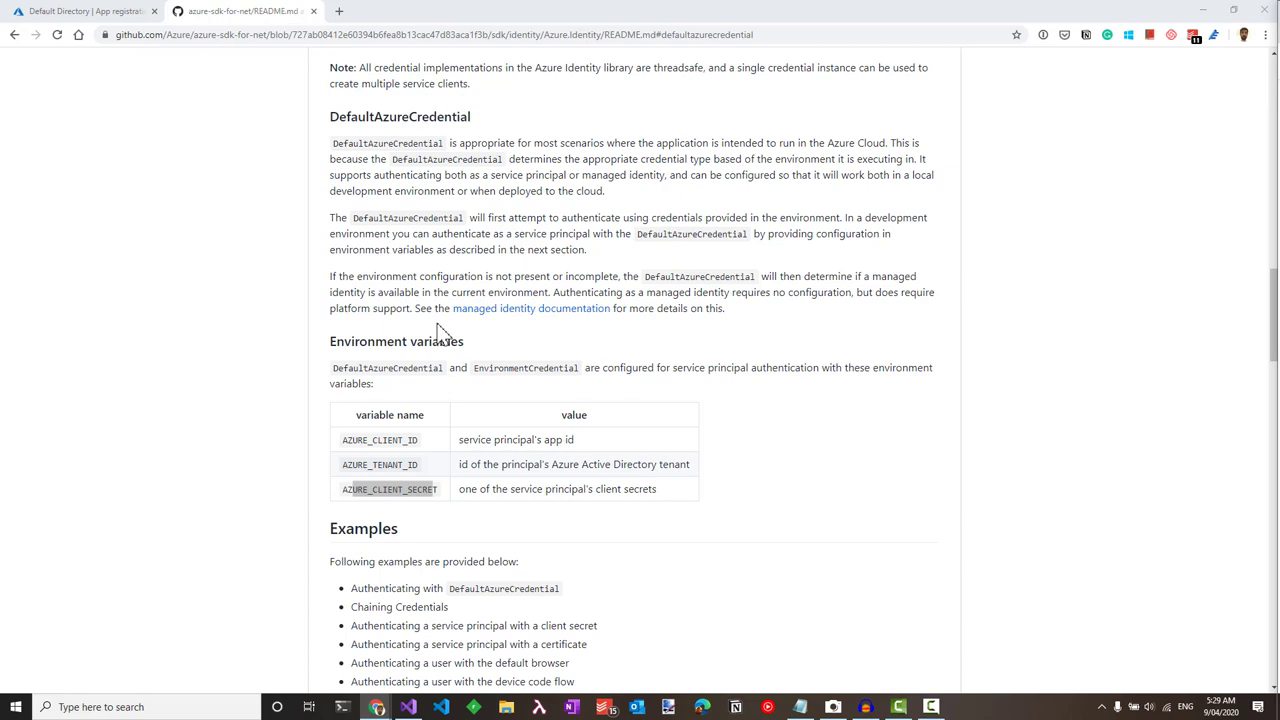
mouse_move(390, 168)
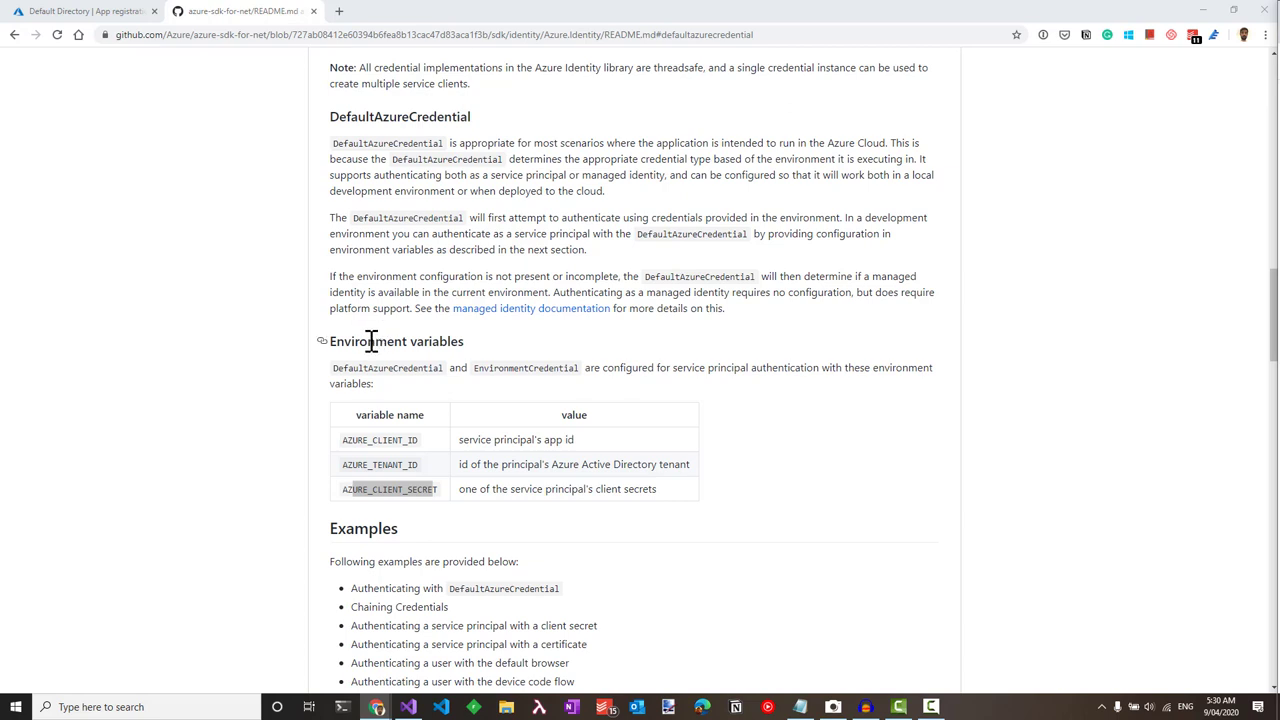
mouse_move(410, 344)
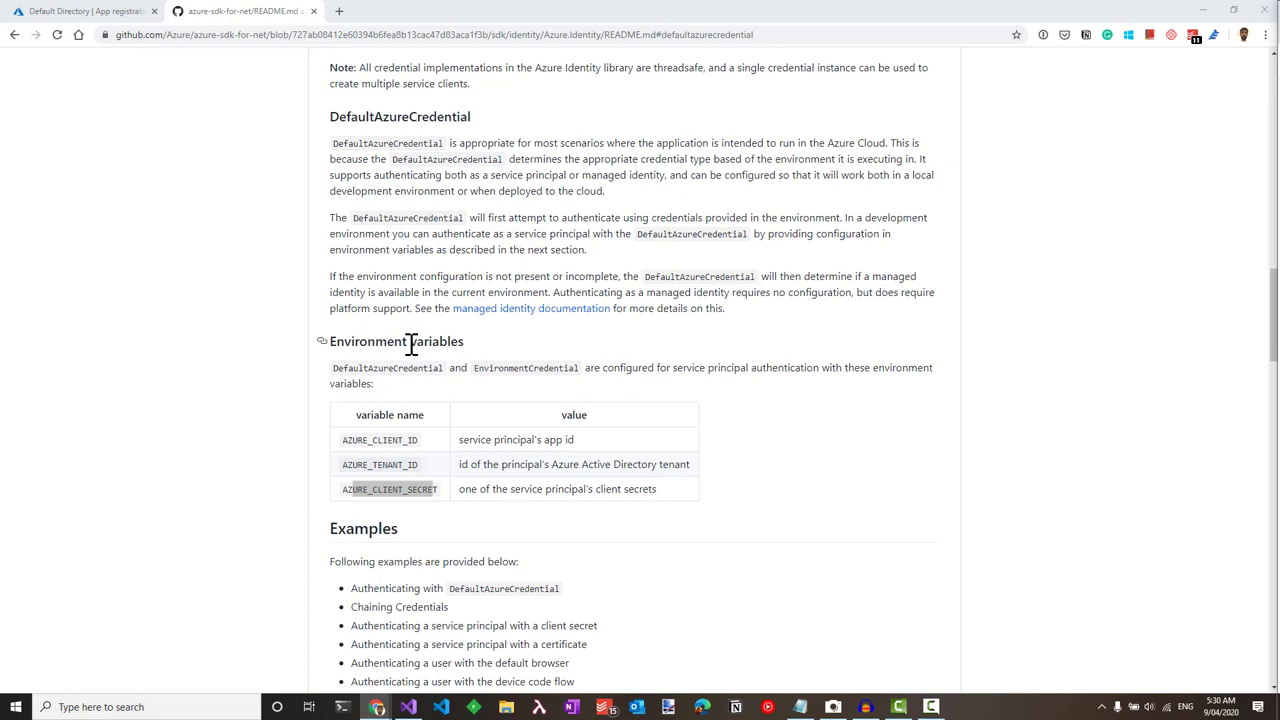
mouse_move(396, 416)
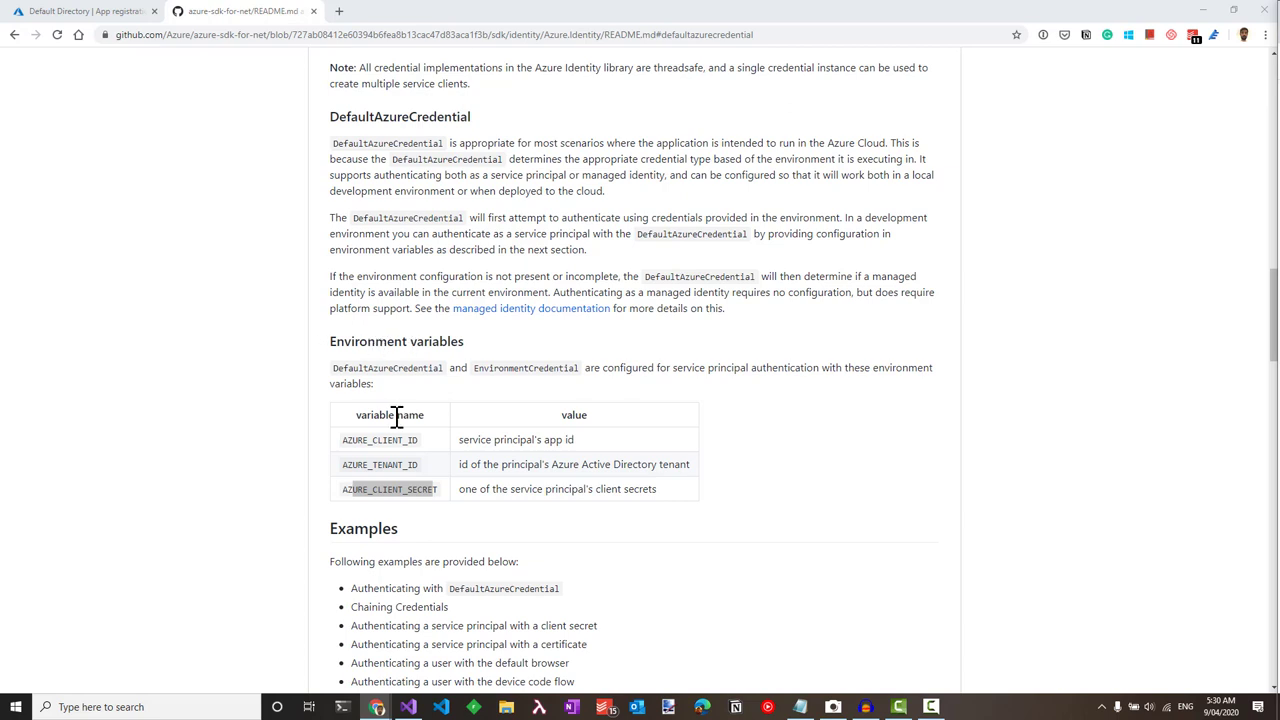
mouse_move(418, 138)
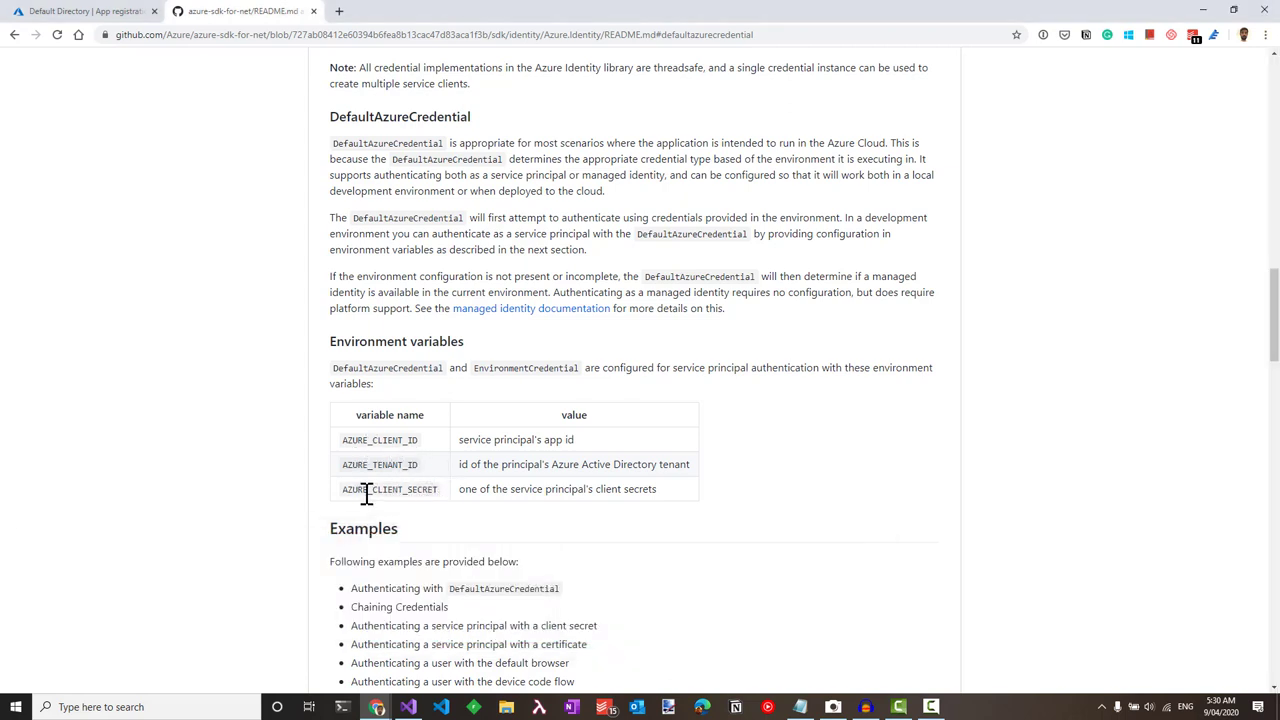
mouse_move(92, 84)
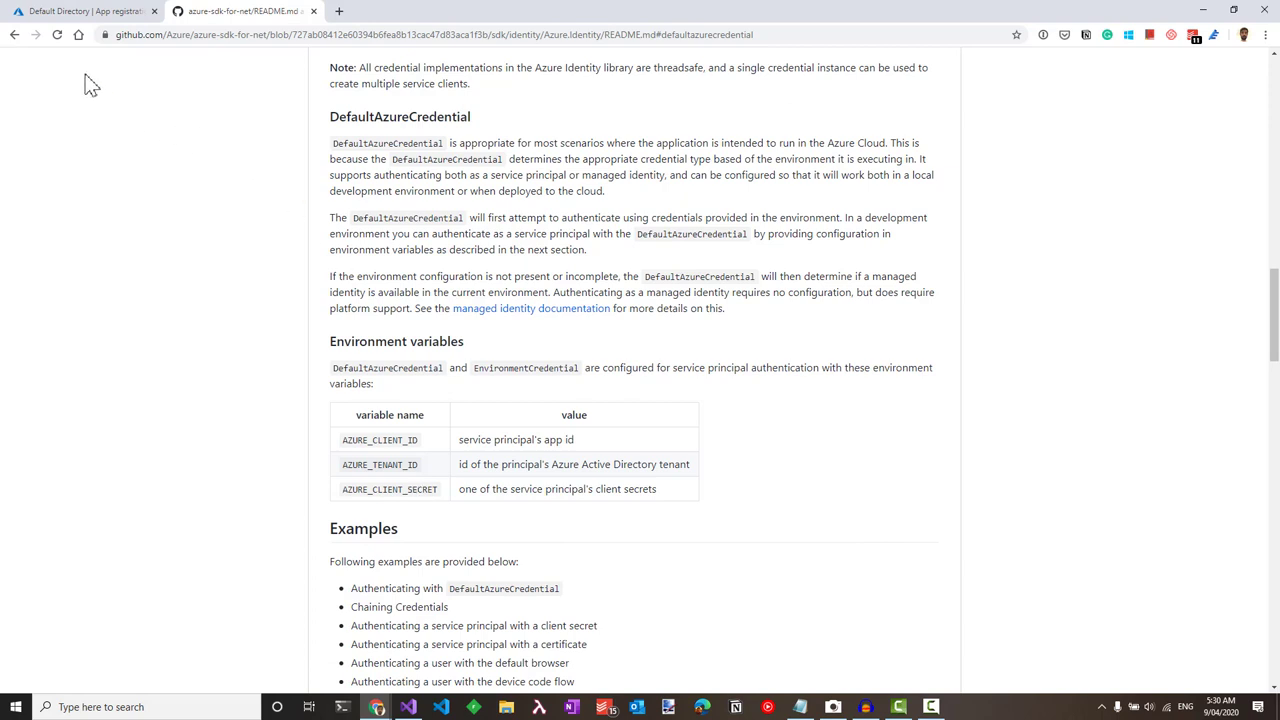
Create a new app registration named LocalDevelopmentEnv from the App registrations page
left_click(80, 12)
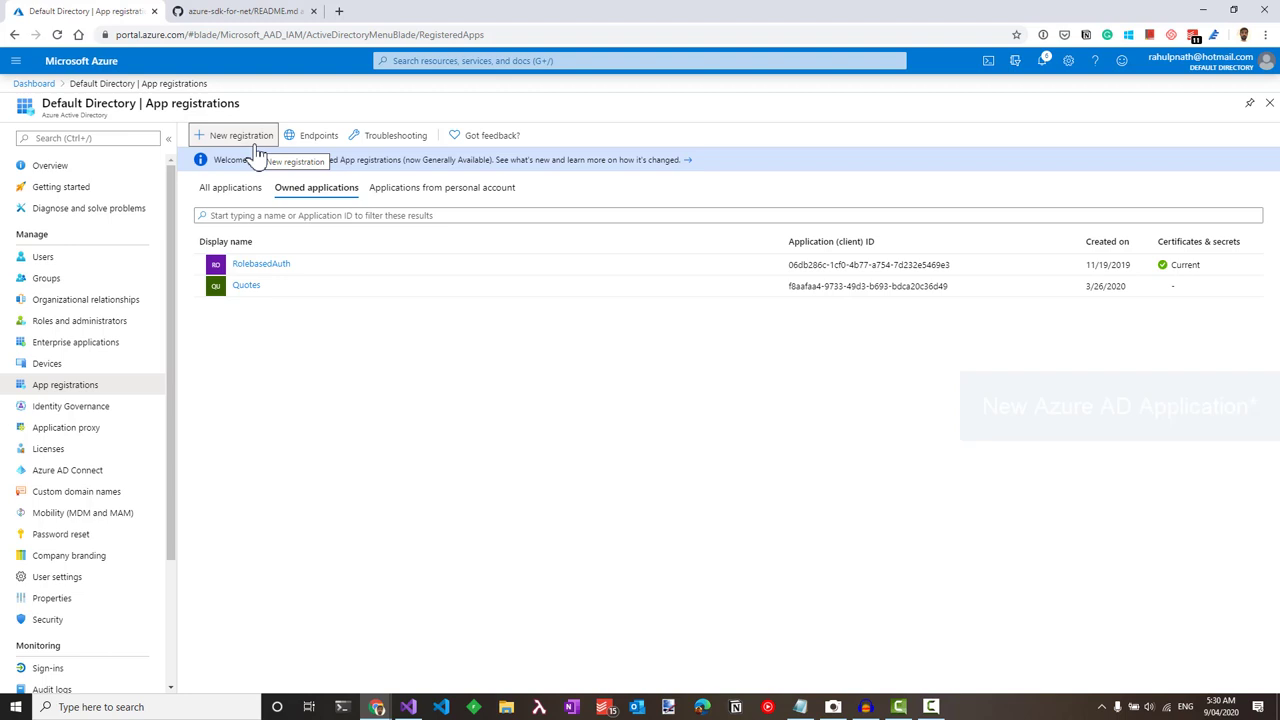
mouse_move(108, 388)
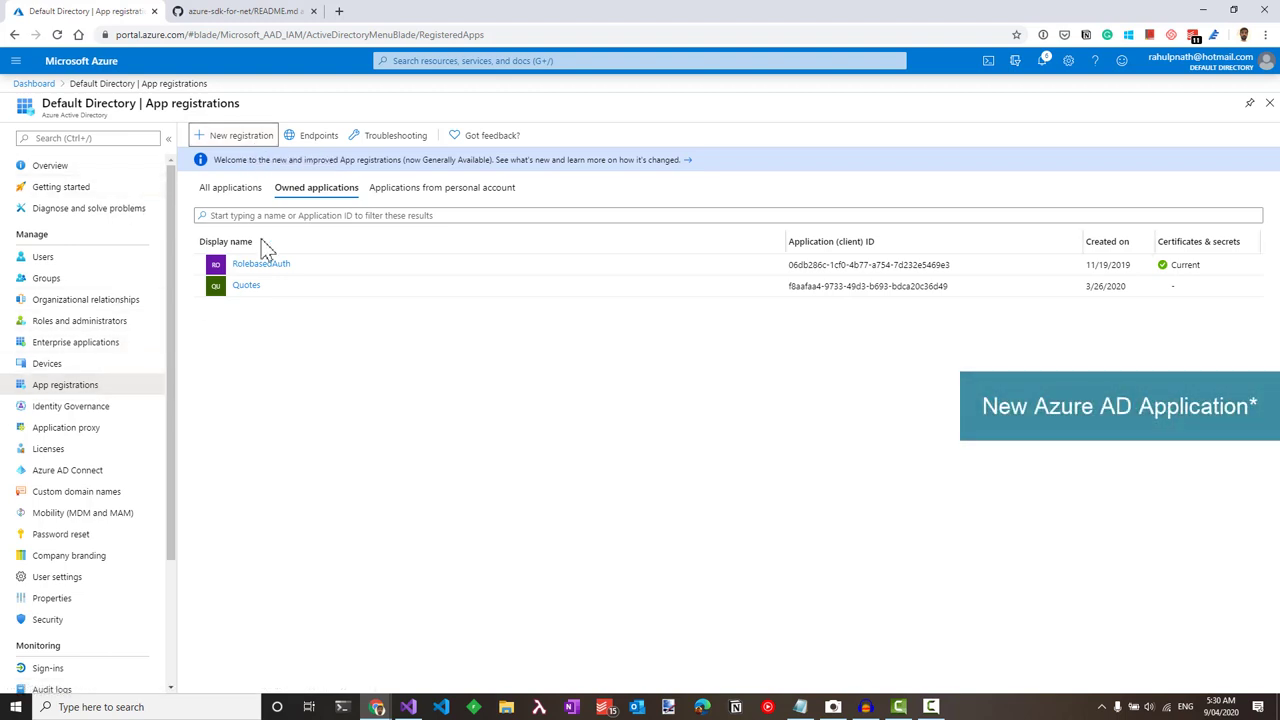
left_click(240, 136)
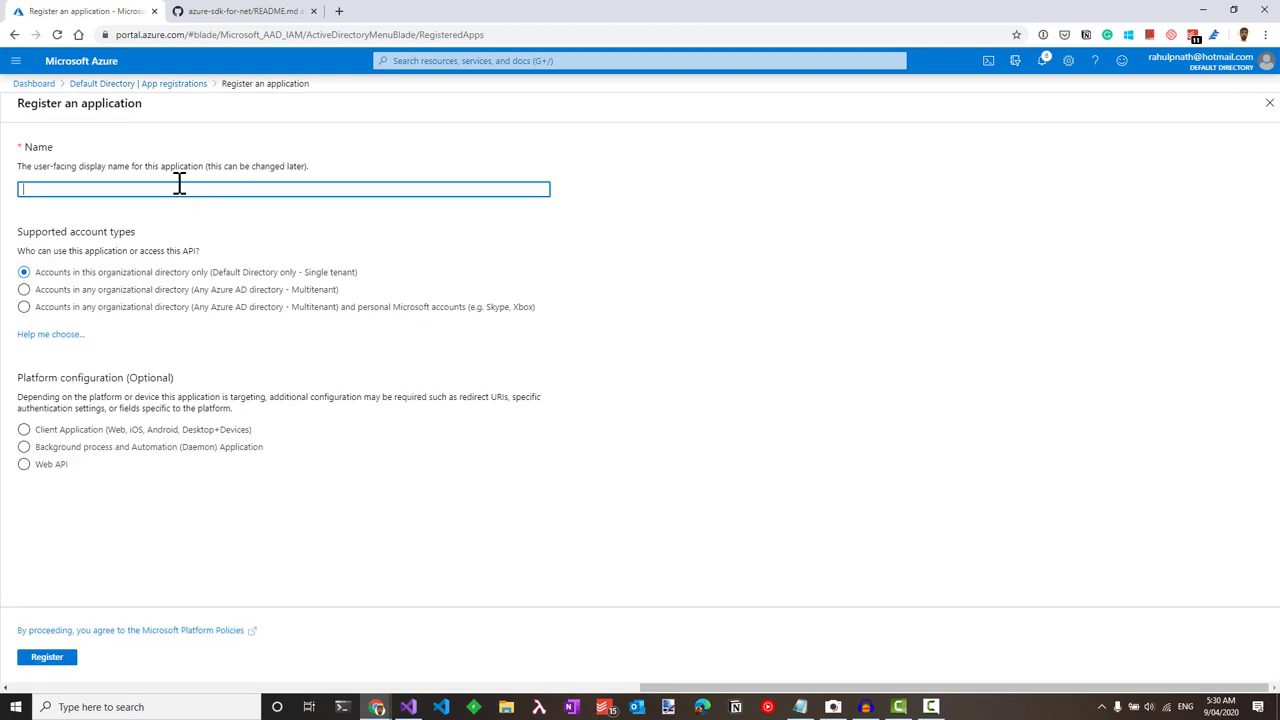
type("LocalDevelopmentEnv")
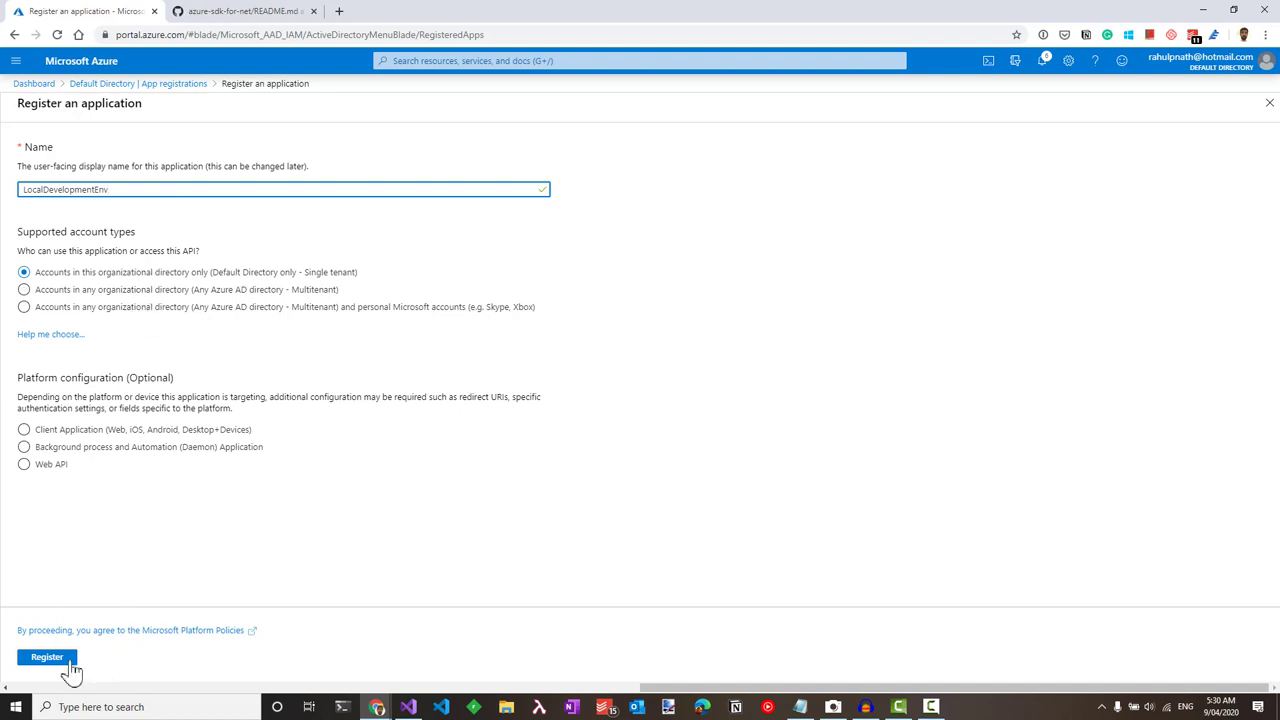
left_click(46, 656)
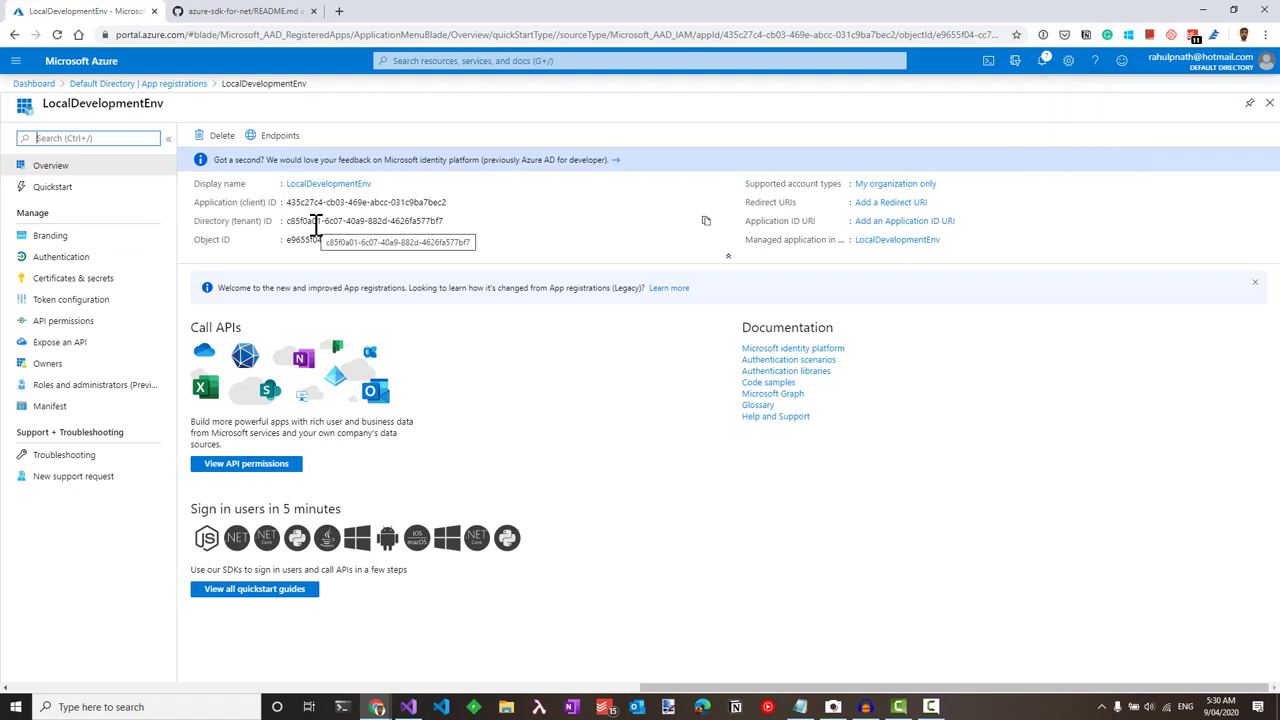
Add a client secret named Dev with 1-year expiry under Certificates & secrets
left_click(72, 278)
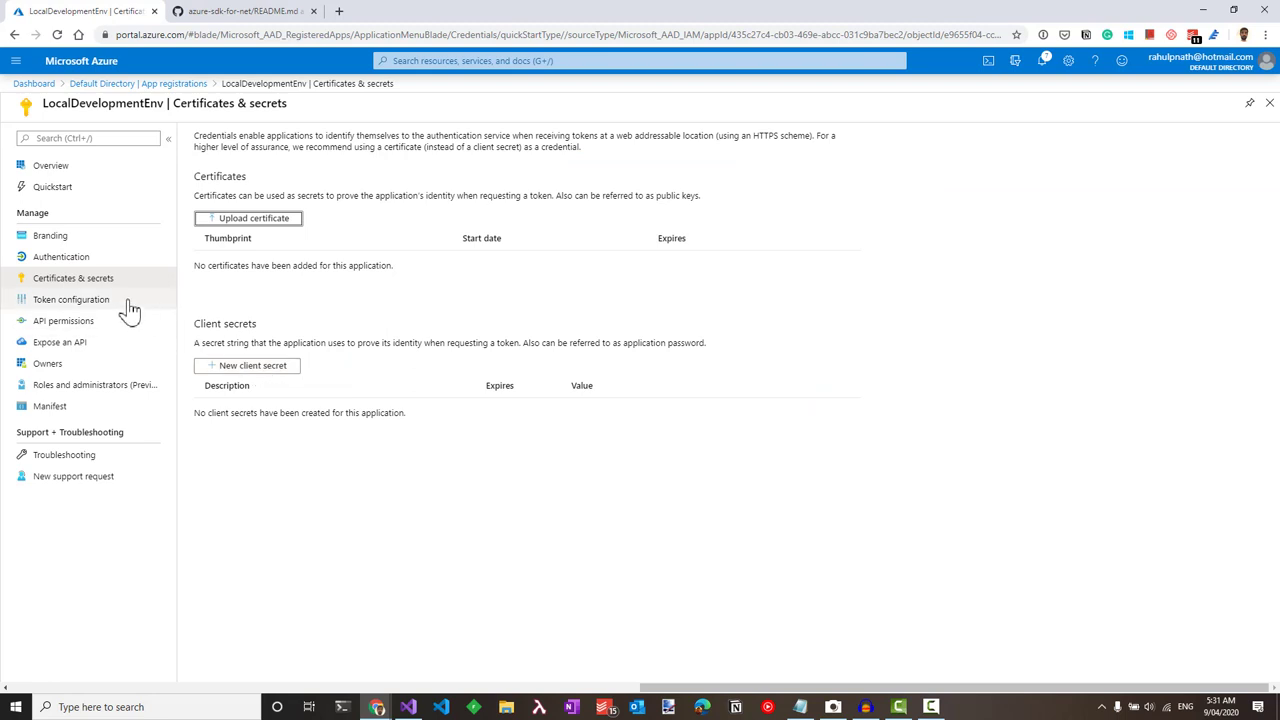
left_click(252, 364)
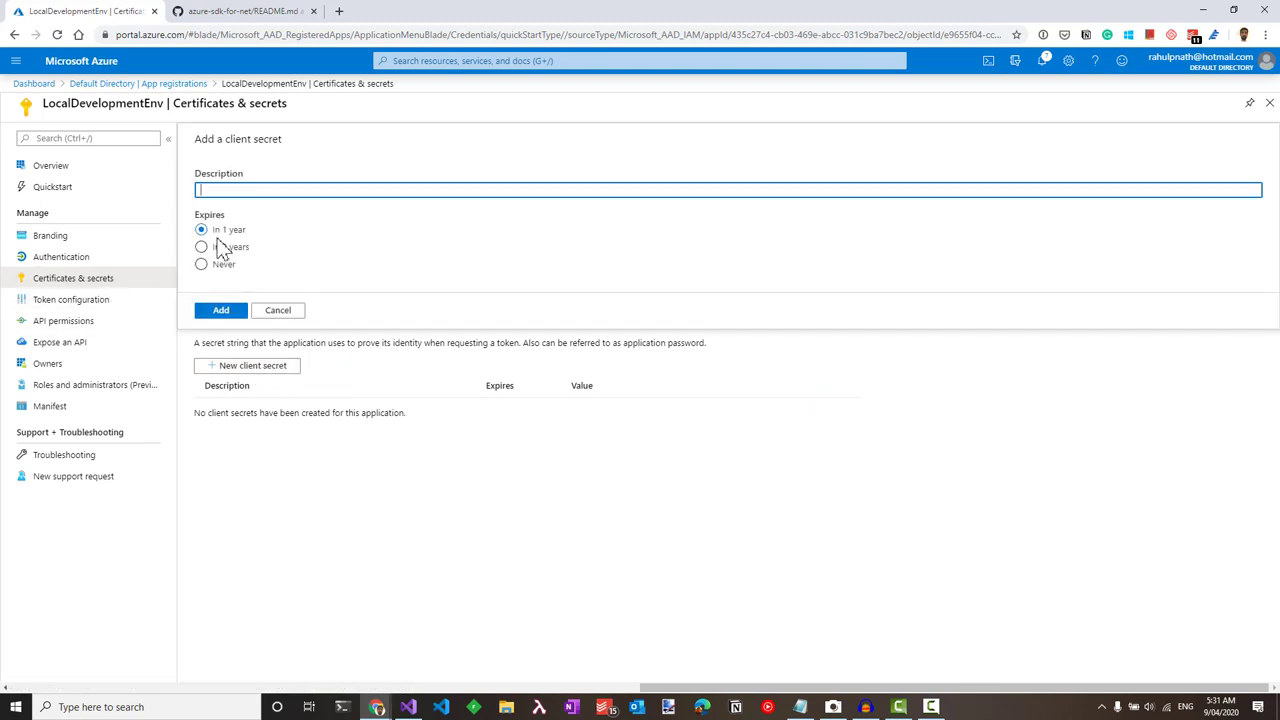
type("Dev")
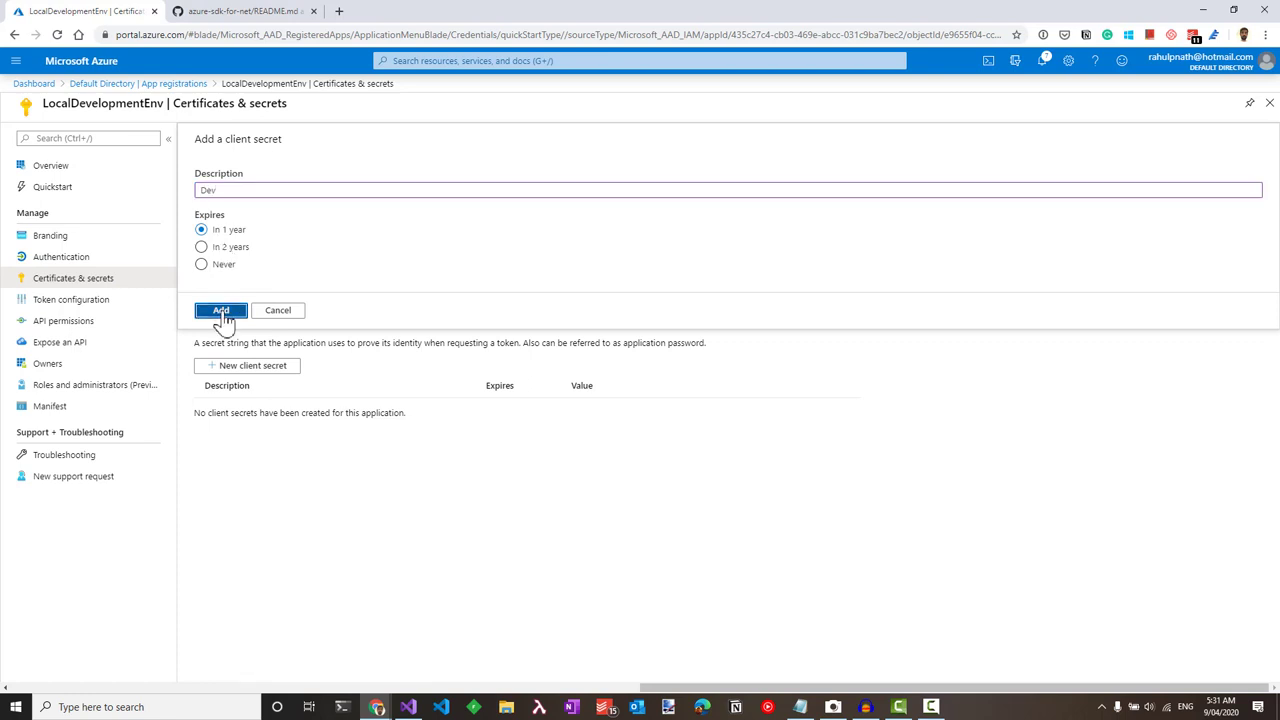
left_click(220, 310)
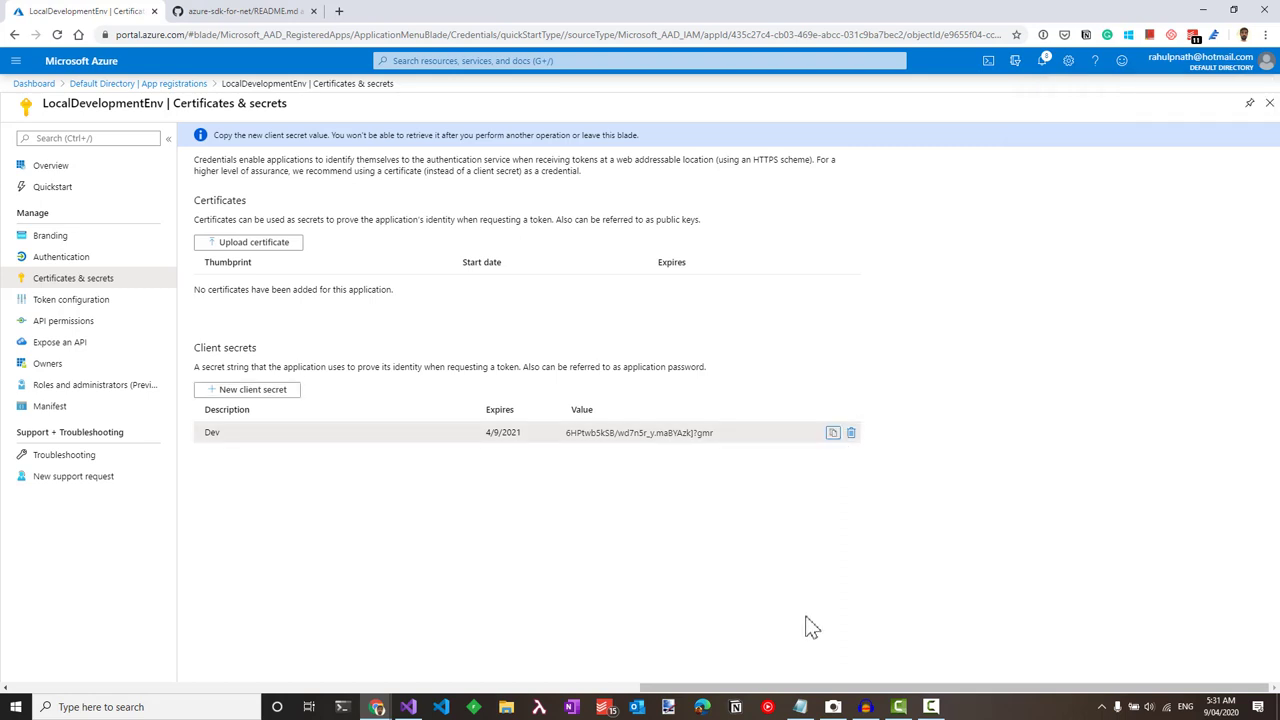
left_click(408, 706)
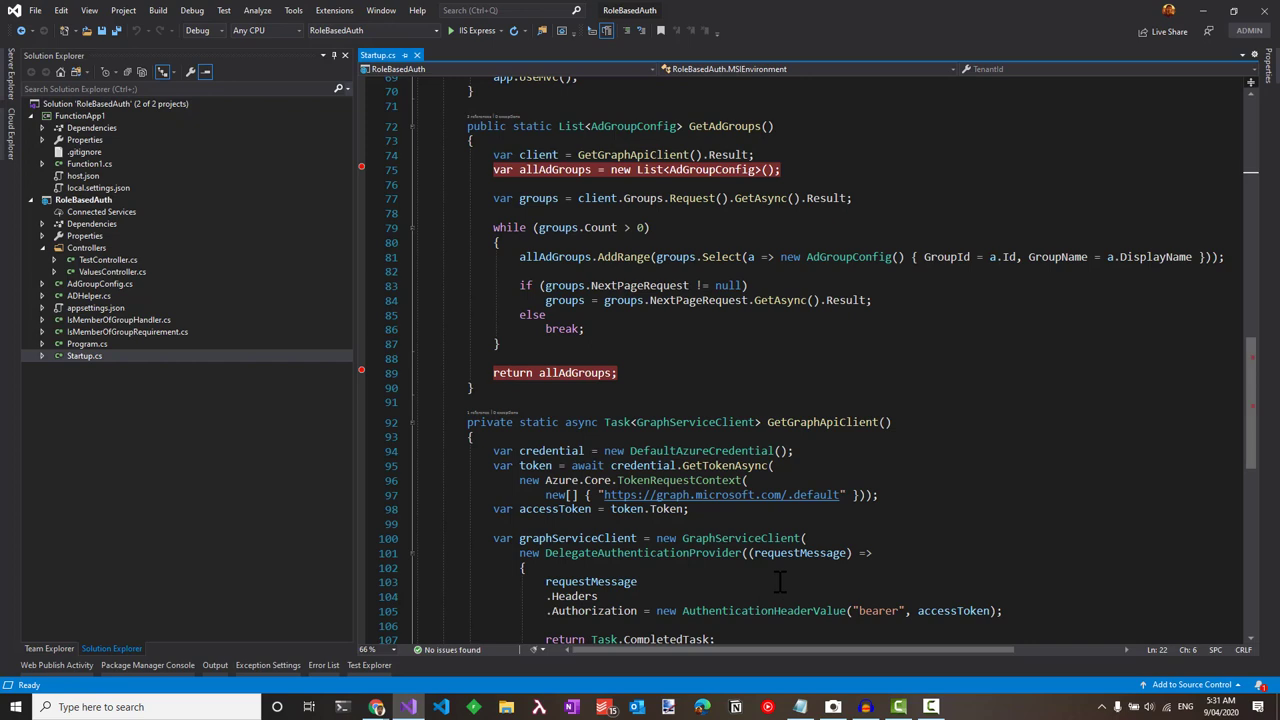
Review the MSIEnvironment class in Startup.cs and place the cursor in ConfigureServices
scroll("up", 3)
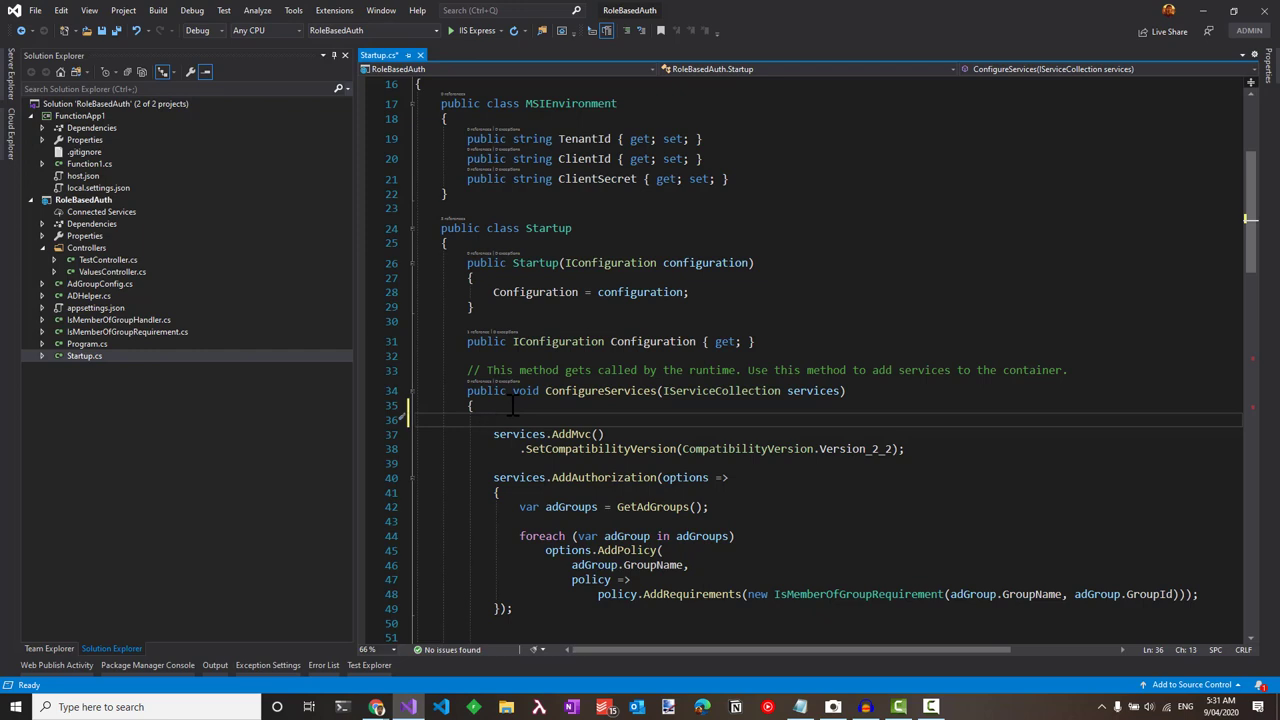
left_click(16, 708)
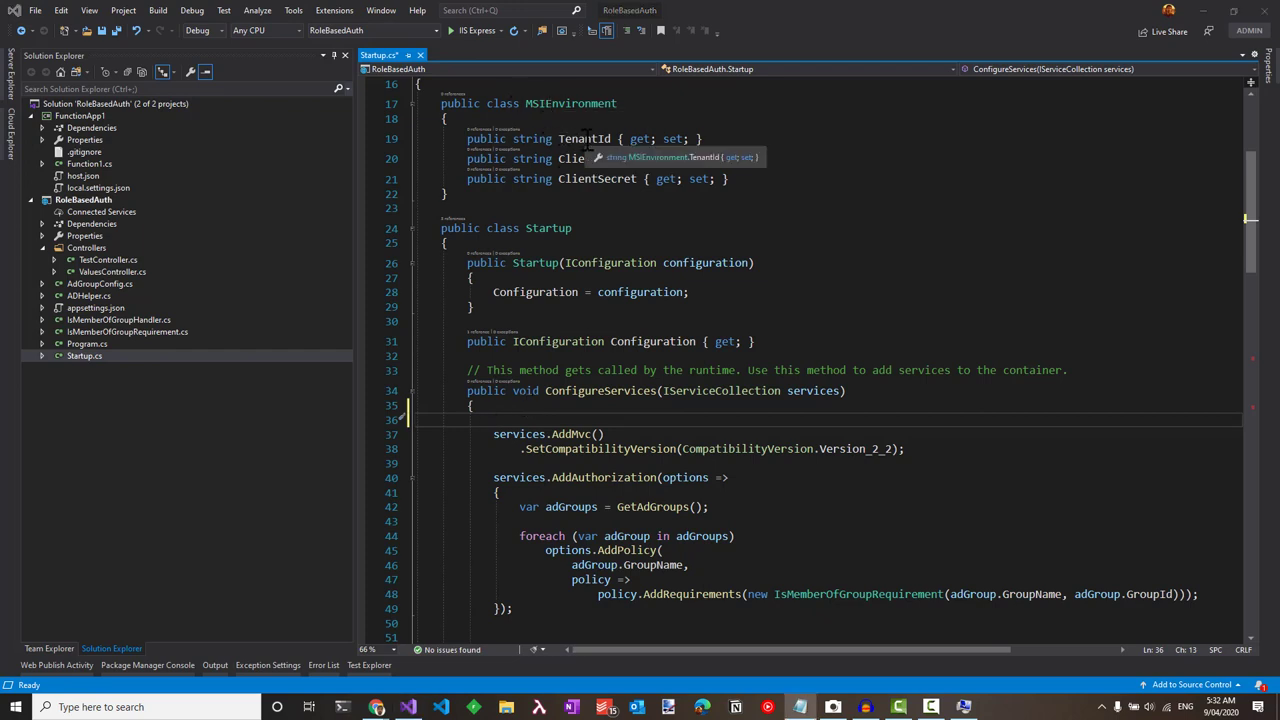
mouse_move(596, 178)
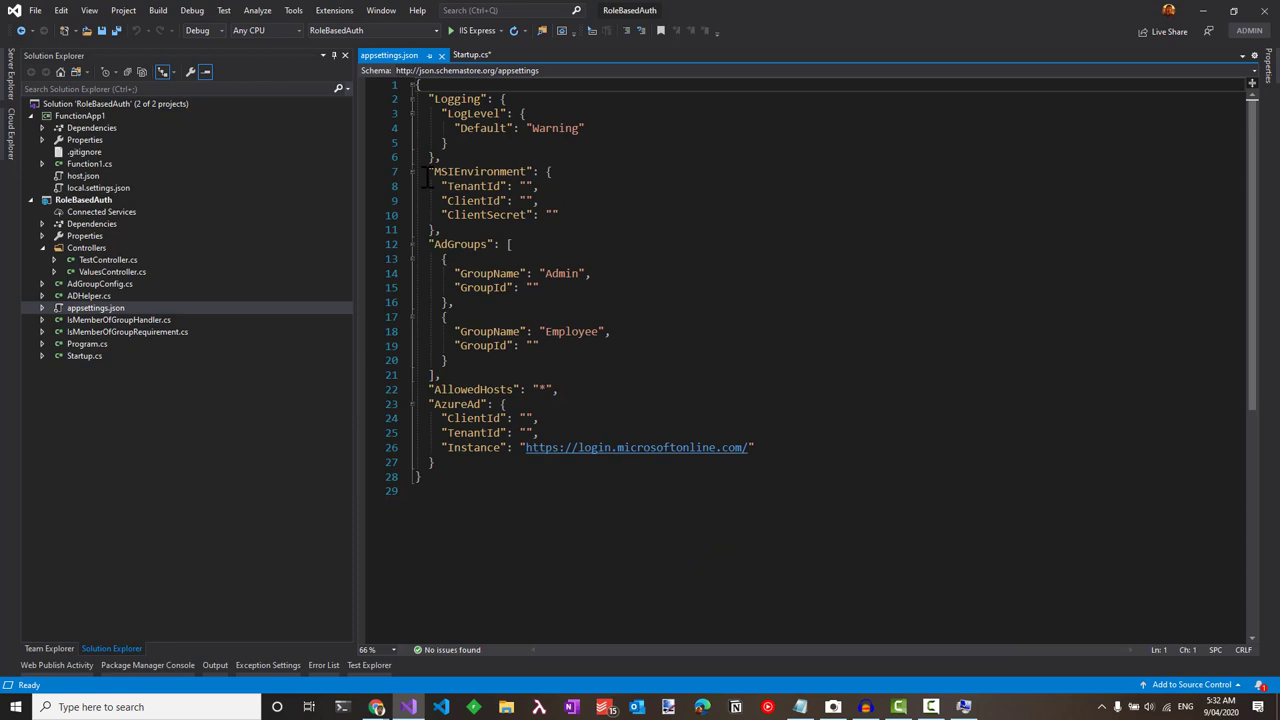
Select the empty MSIEnvironment block in appsettings.json and compare it against the Startup.cs binding
left_click_drag(428, 172, 440, 228)
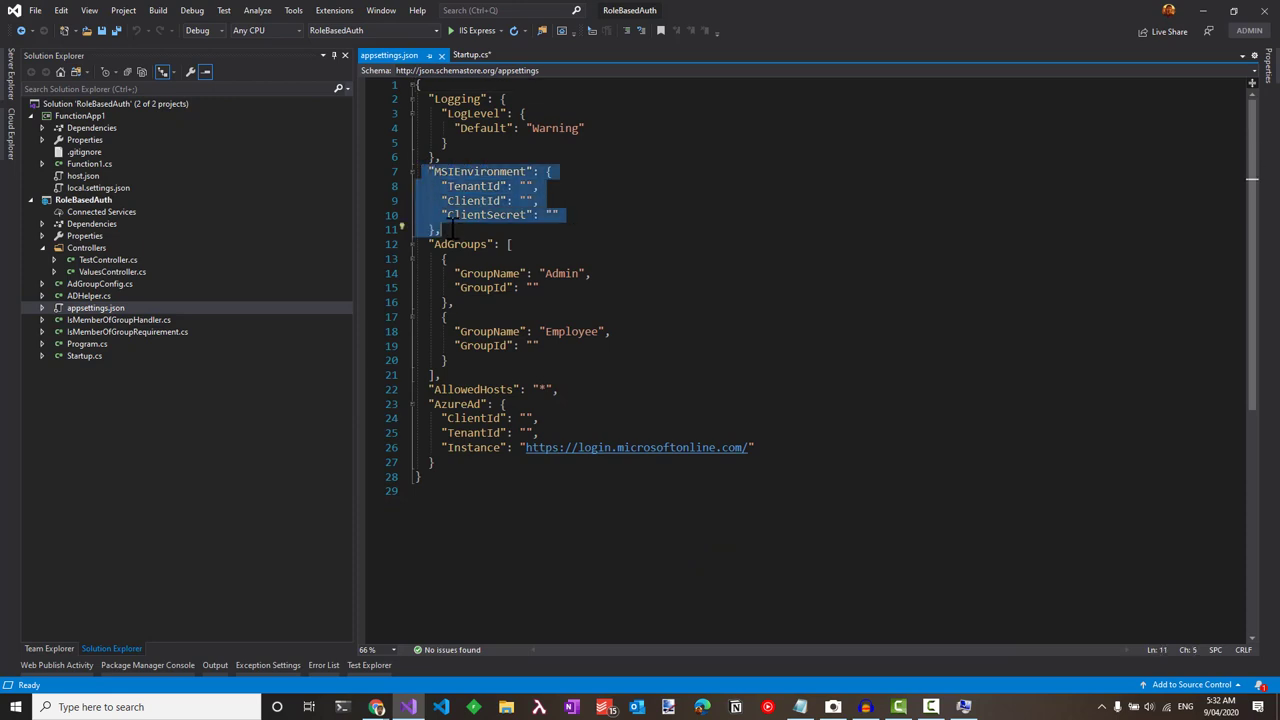
left_click(472, 56)
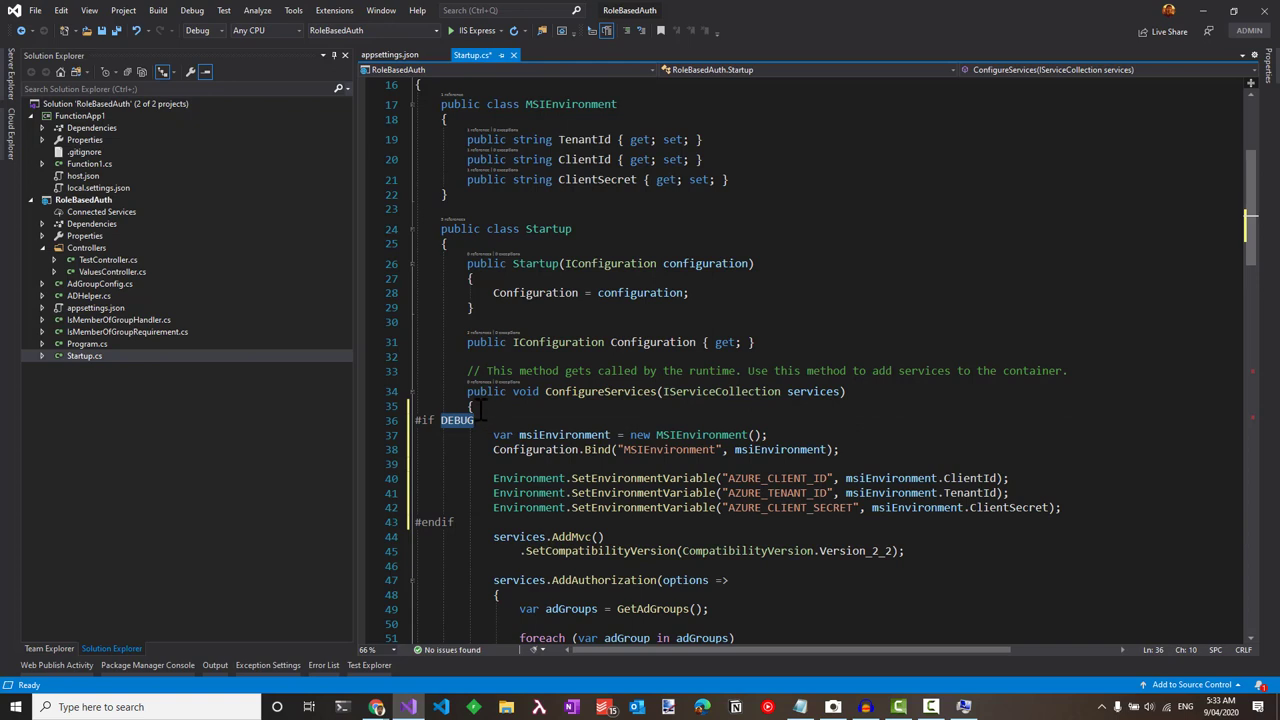
mouse_move(534, 448)
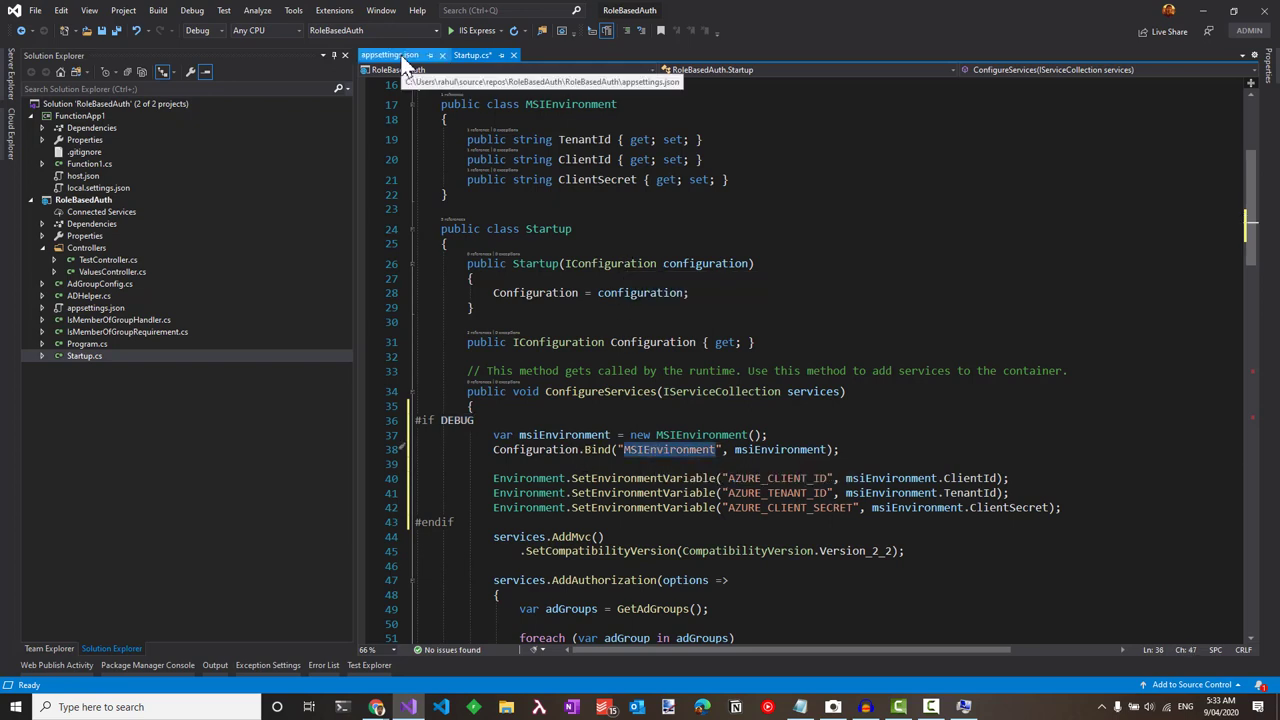
left_click(472, 56)
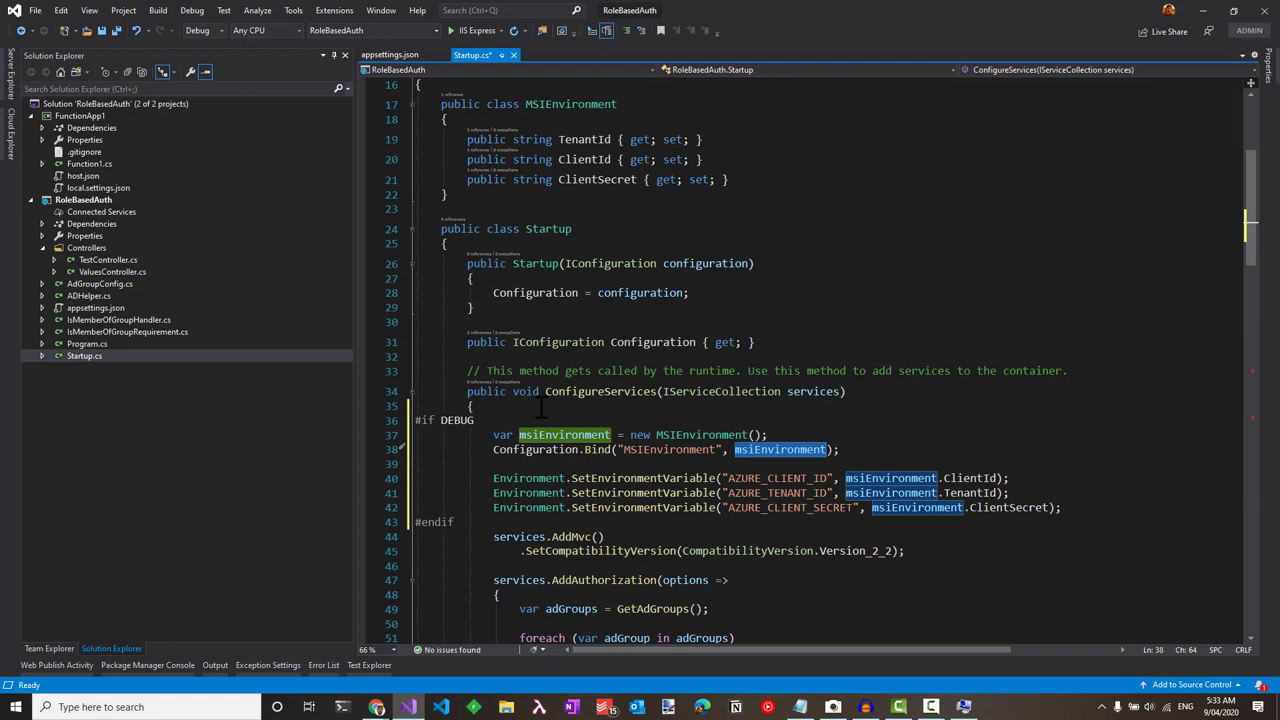
mouse_move(528, 492)
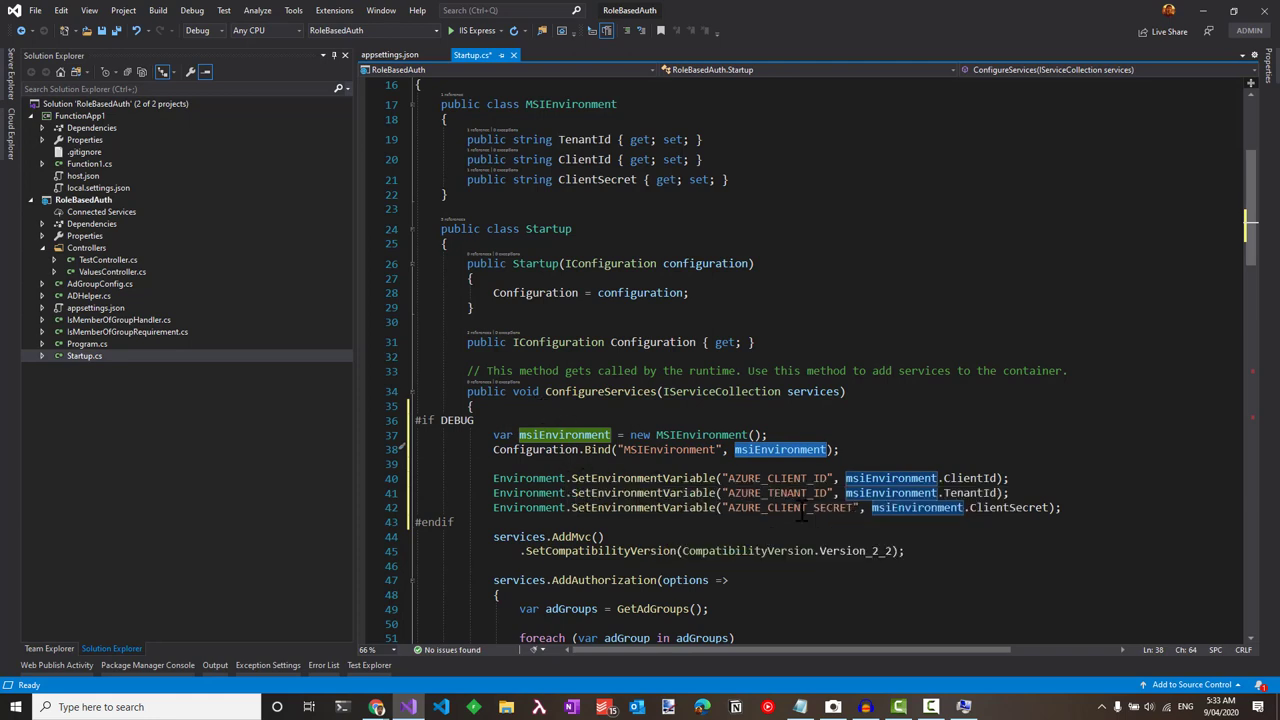
mouse_move(800, 510)
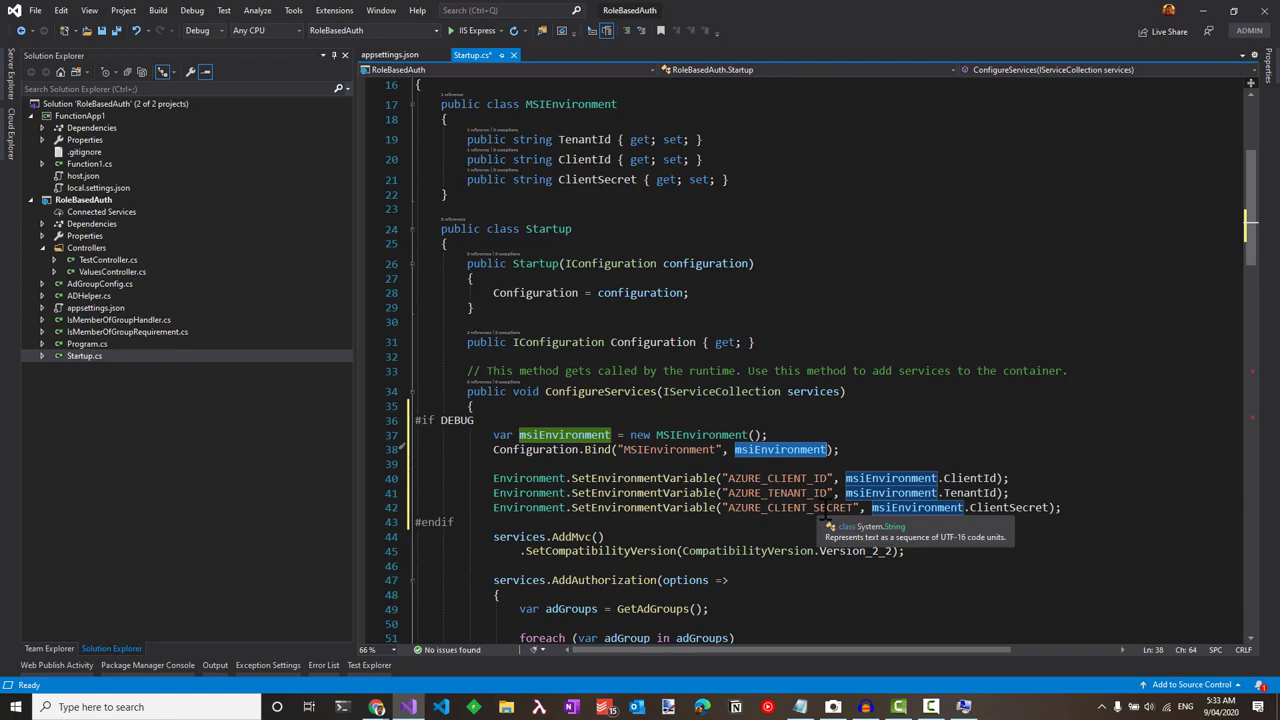
left_click(388, 54)
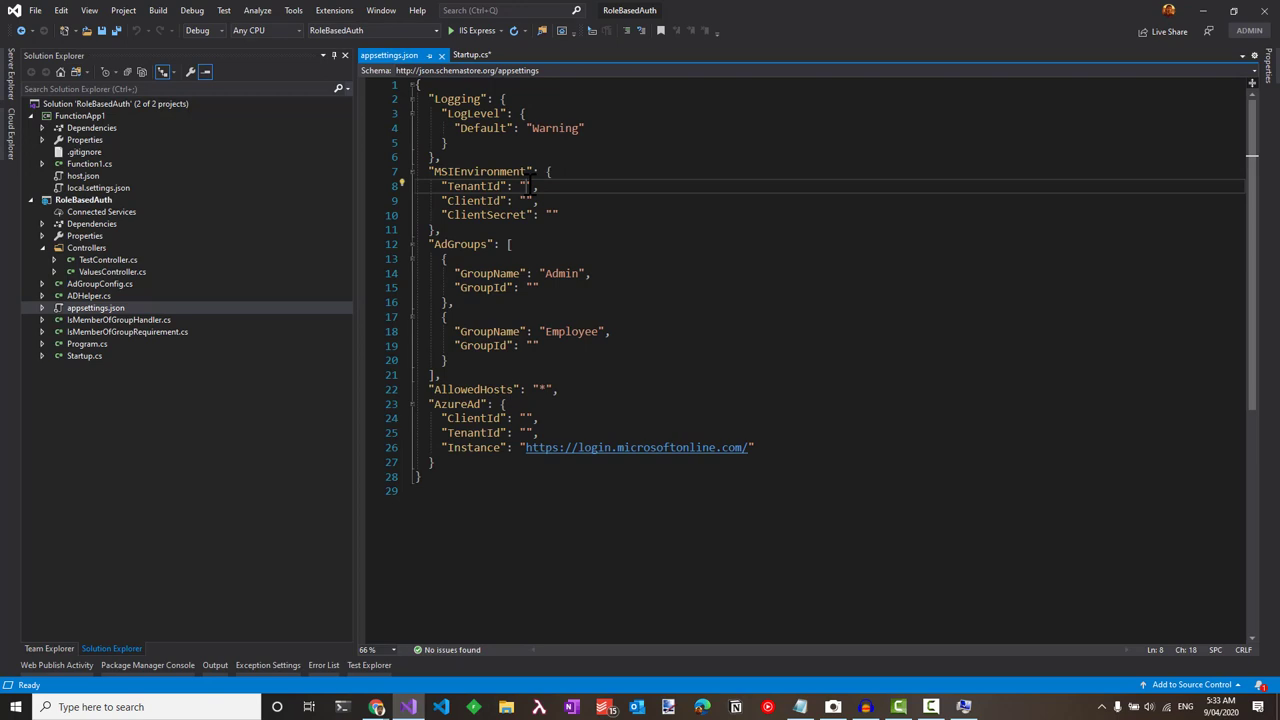
mouse_move(104, 206)
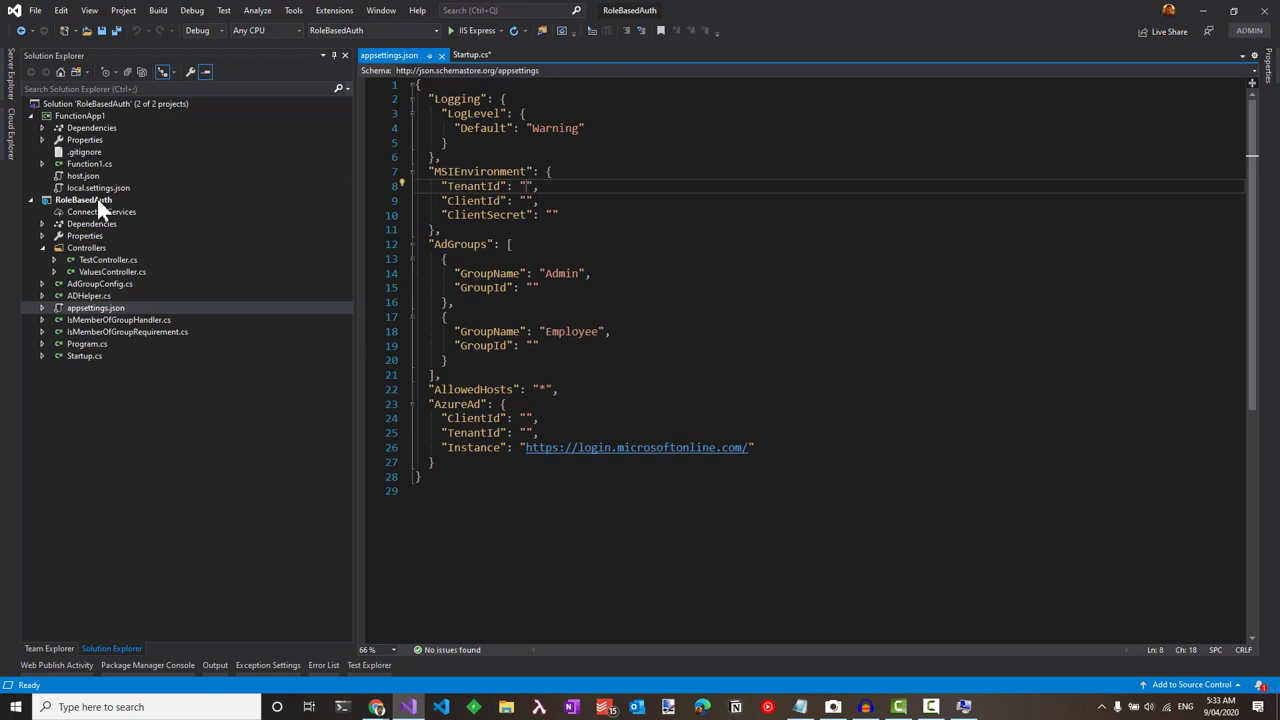
Create the RoleBasedAuth user secrets file via Manage User Secrets and return to appsettings.json
right_click(84, 200)
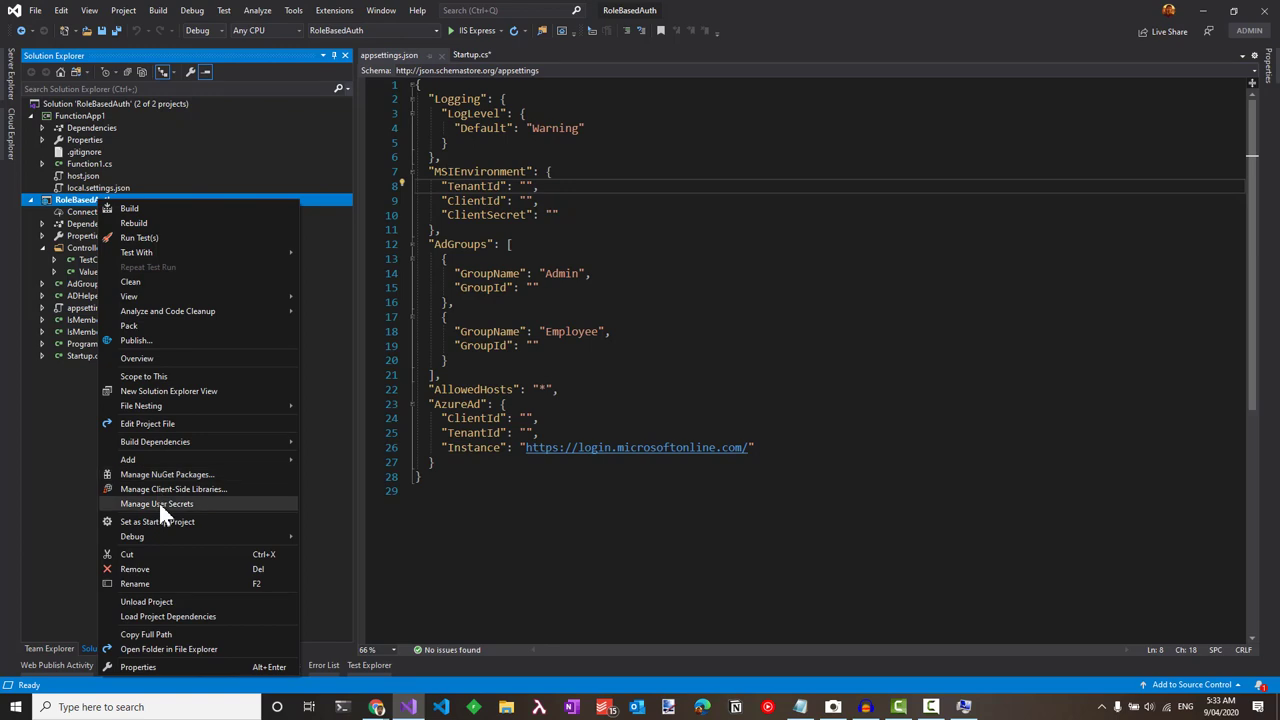
left_click(156, 504)
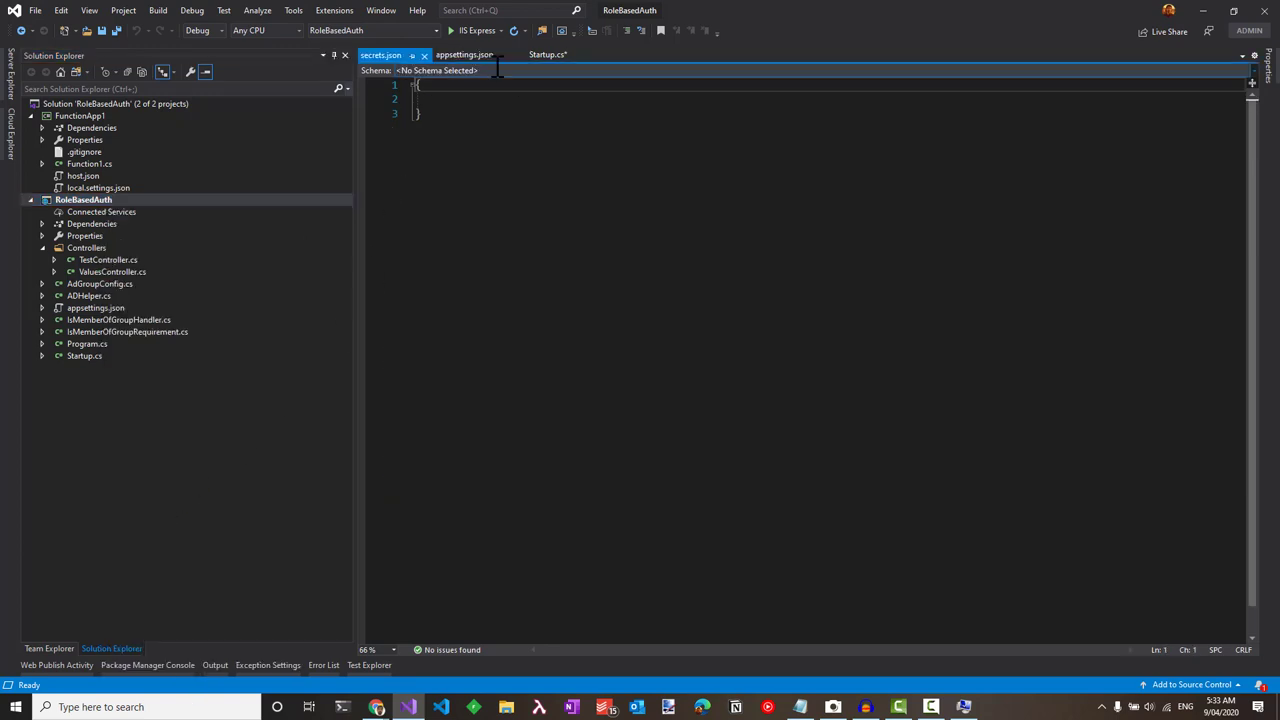
left_click(464, 54)
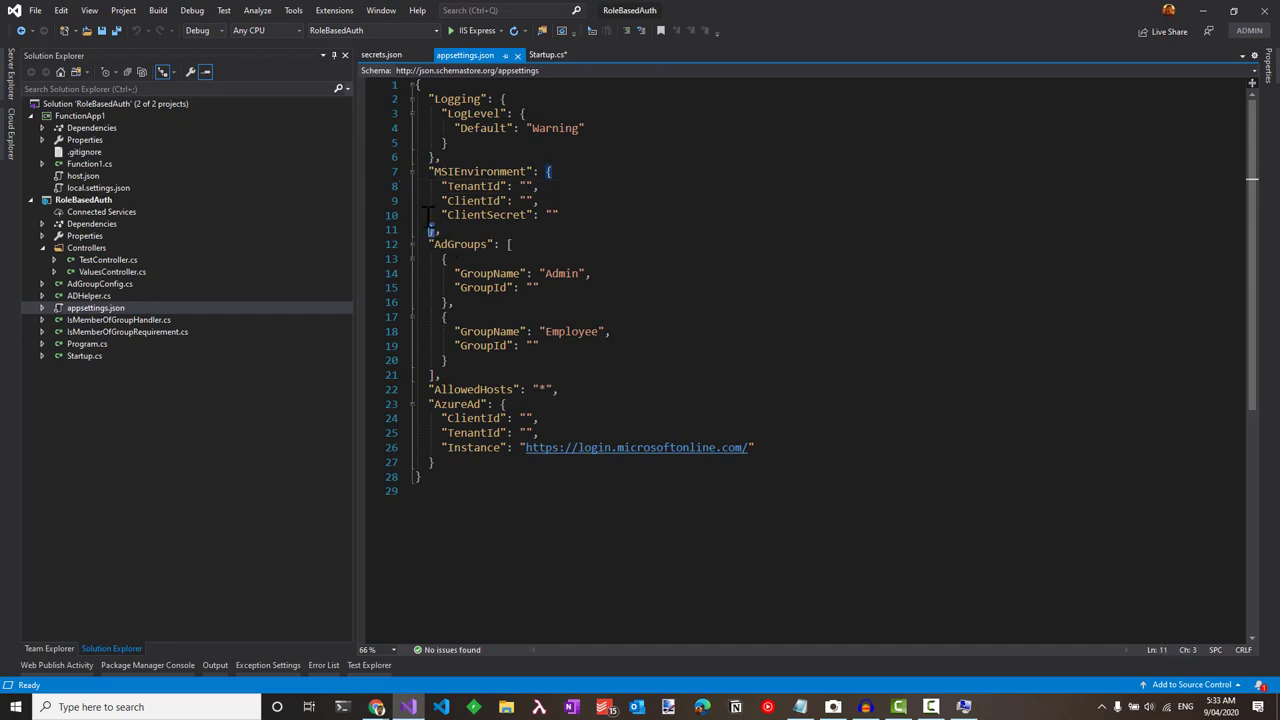
left_click(380, 54)
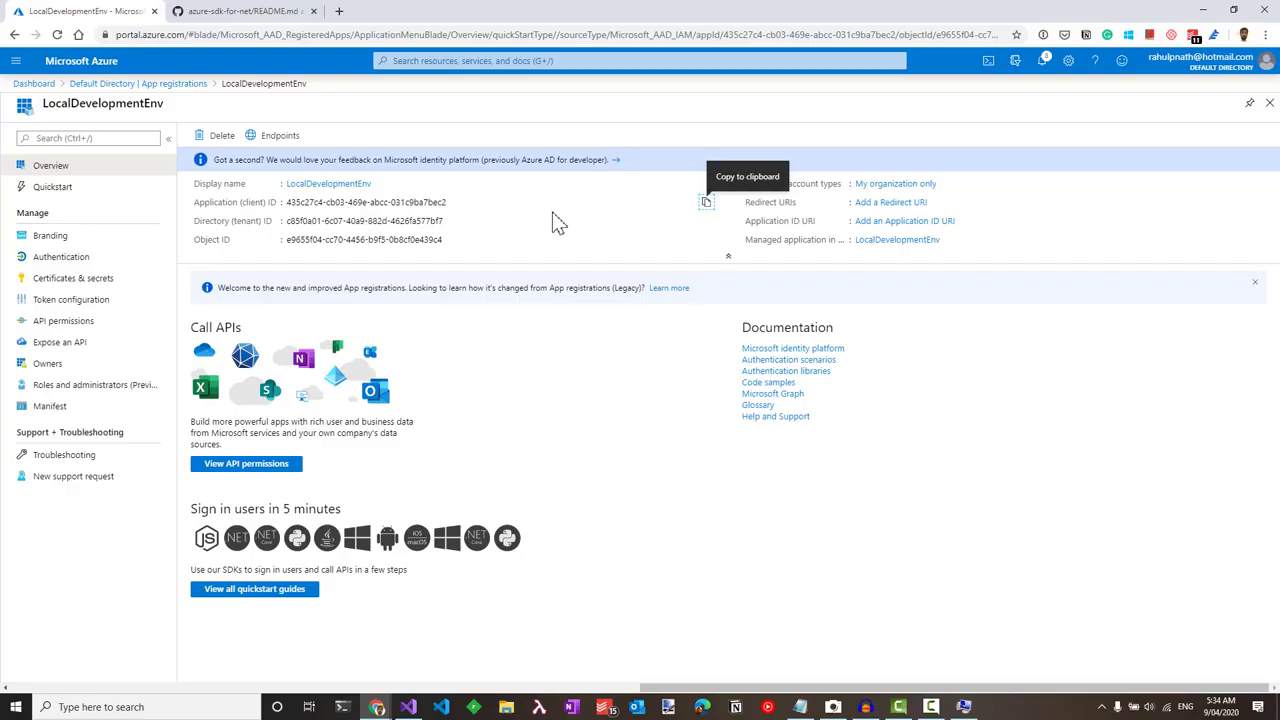
Copy the LocalDevelopmentEnv registration's ID value from the Overview page
left_click(408, 708)
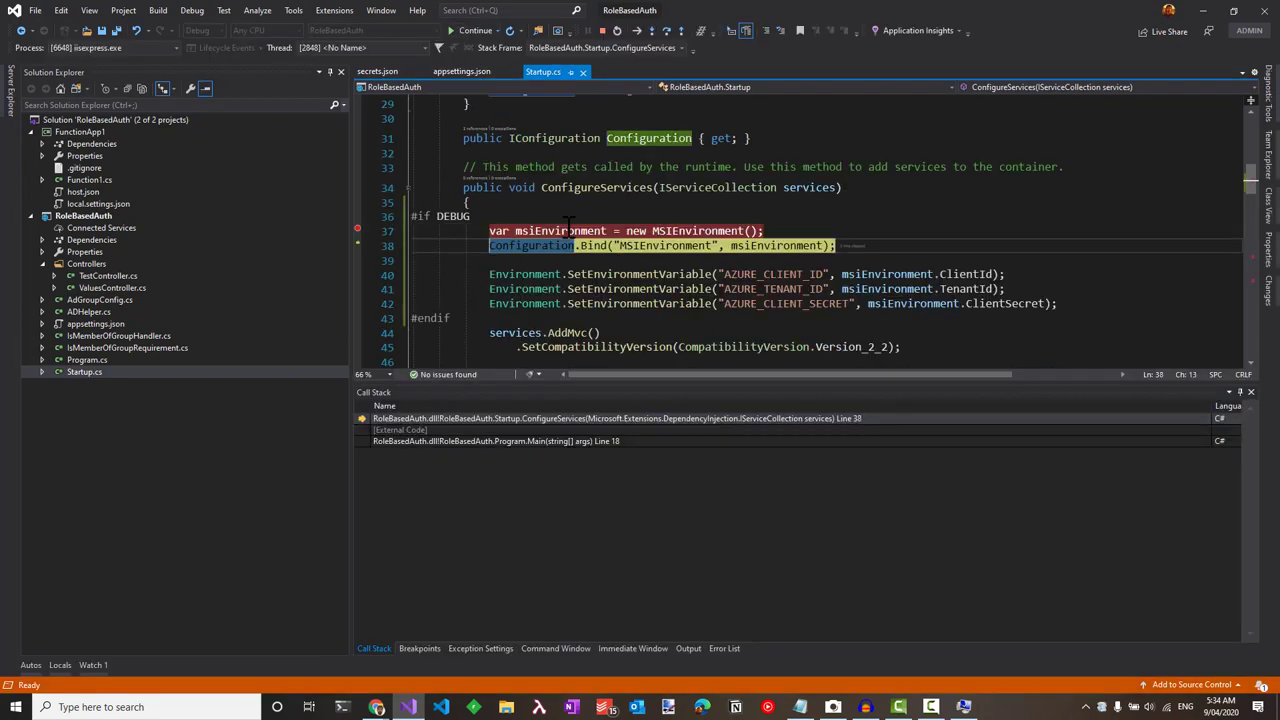
Step over through ConfigureServices into GetAdGroups until the Graph groups request throws
key("F10")
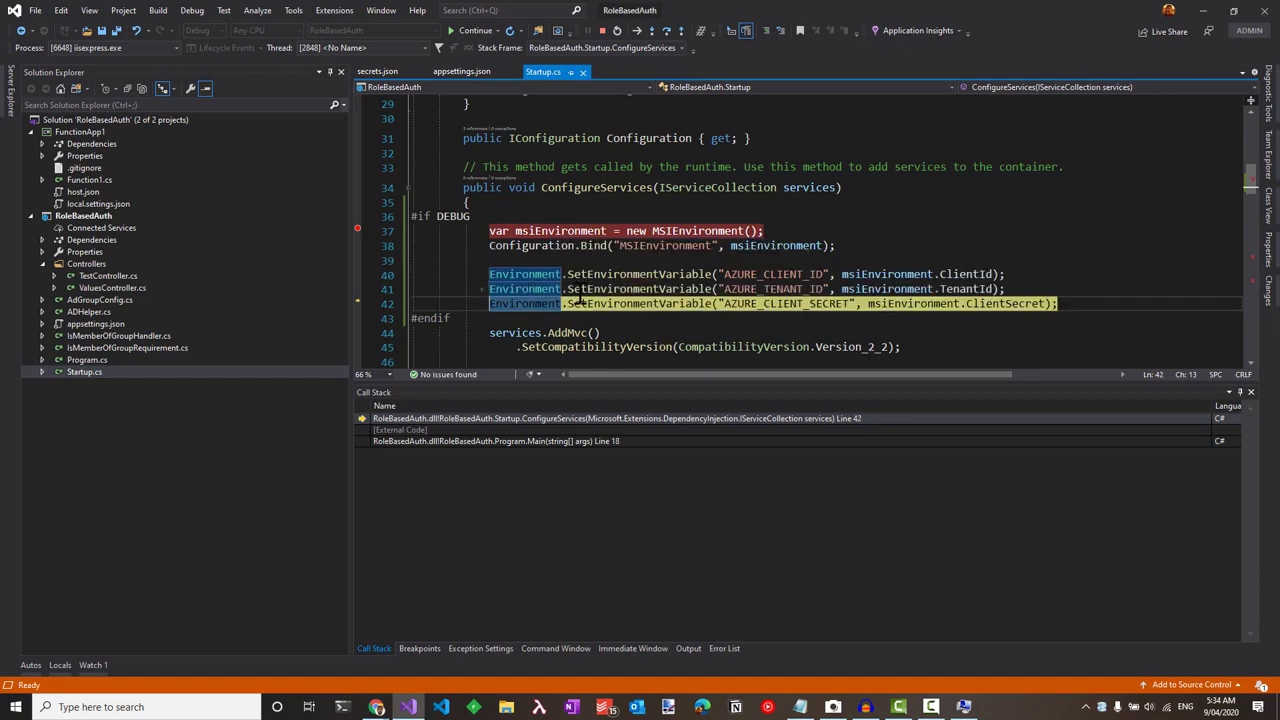
scroll("down", 3)
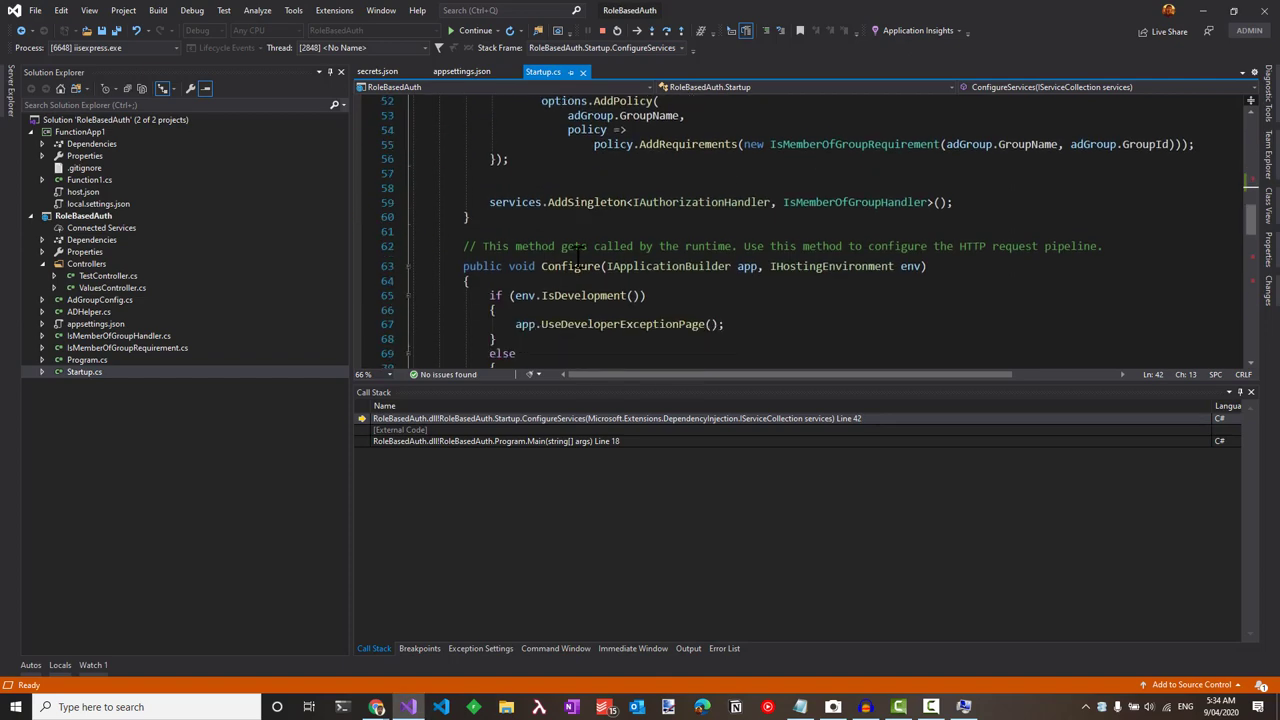
scroll("down", 3)
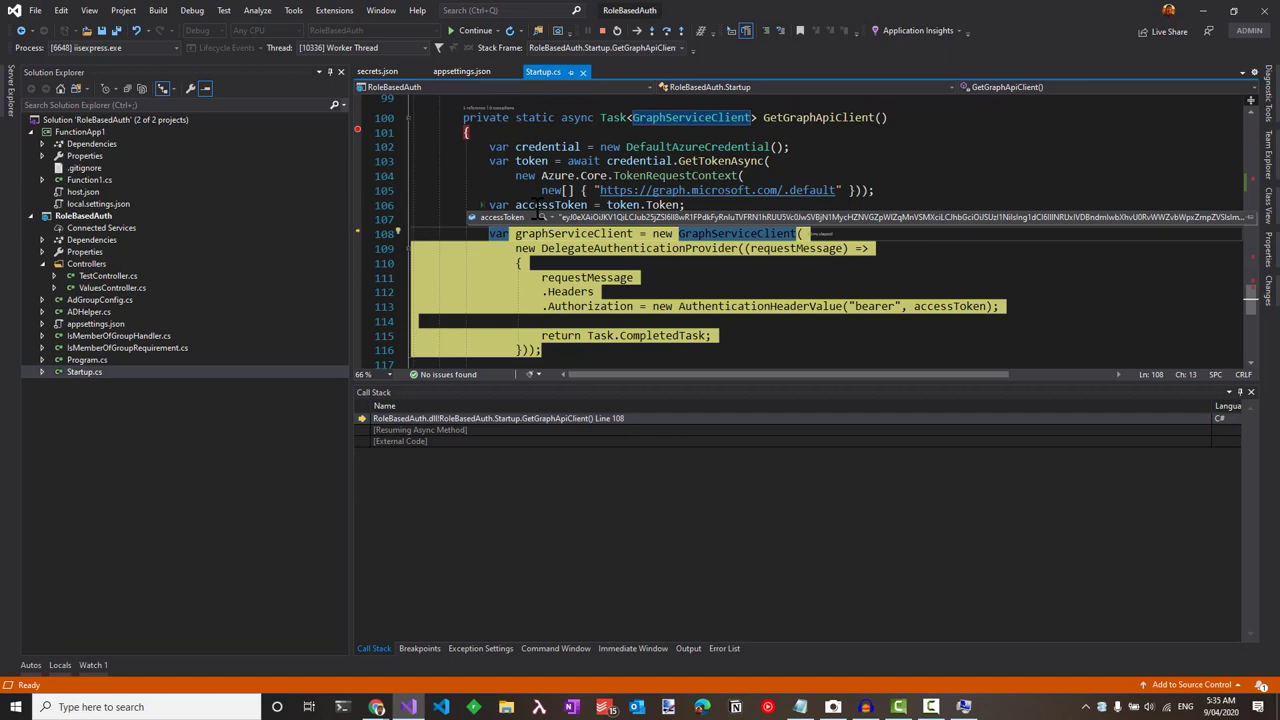
scroll("down", 3)
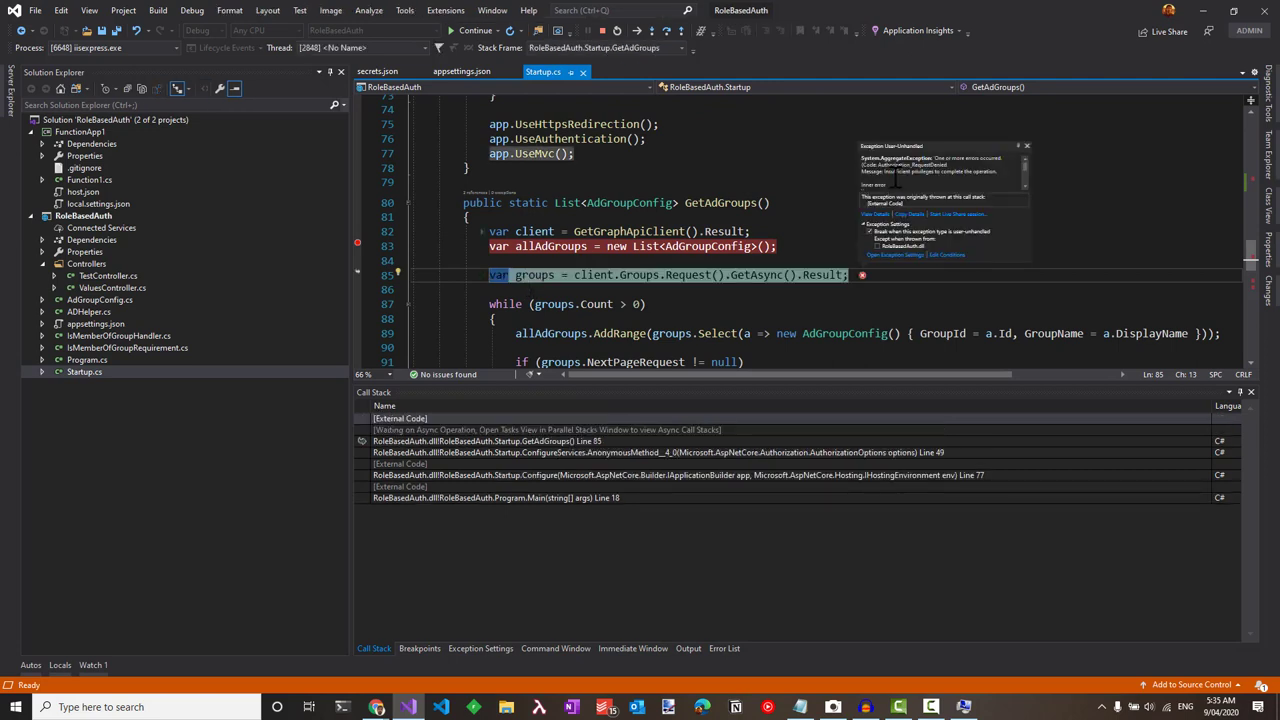
mouse_move(796, 144)
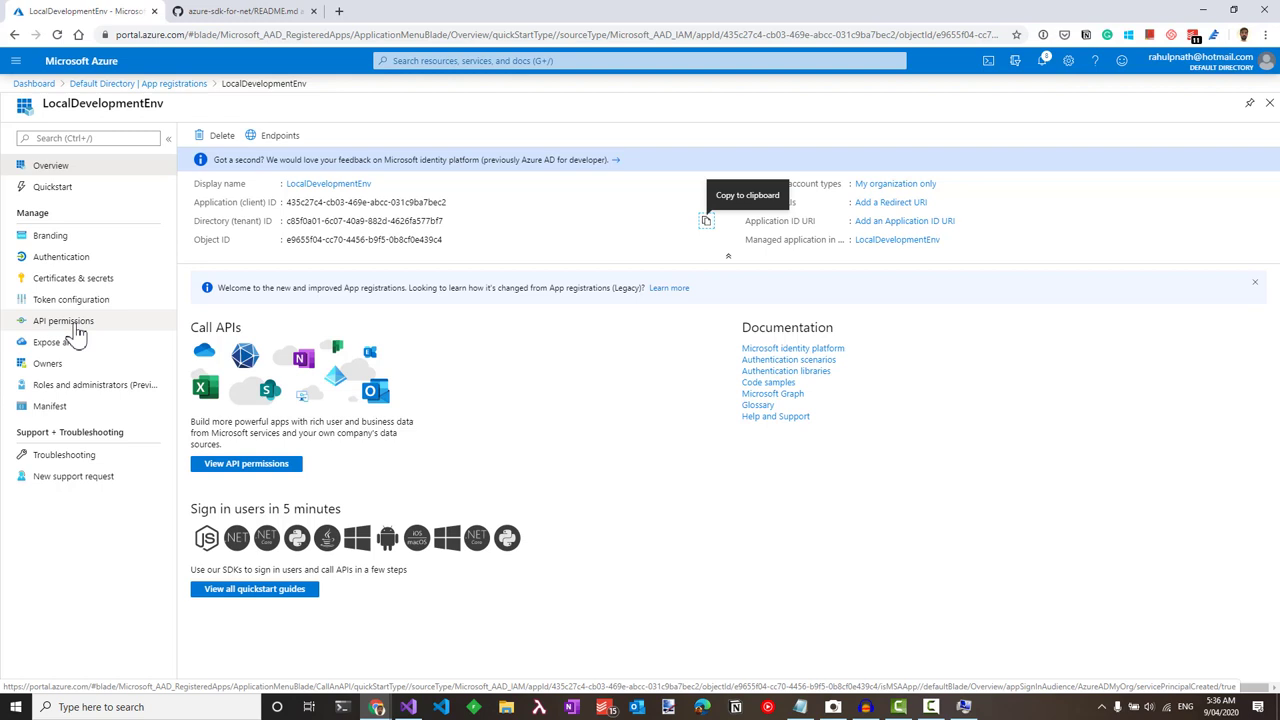
Grant admin consent for Default Directory on the Microsoft Graph User.Read permission
left_click(64, 320)
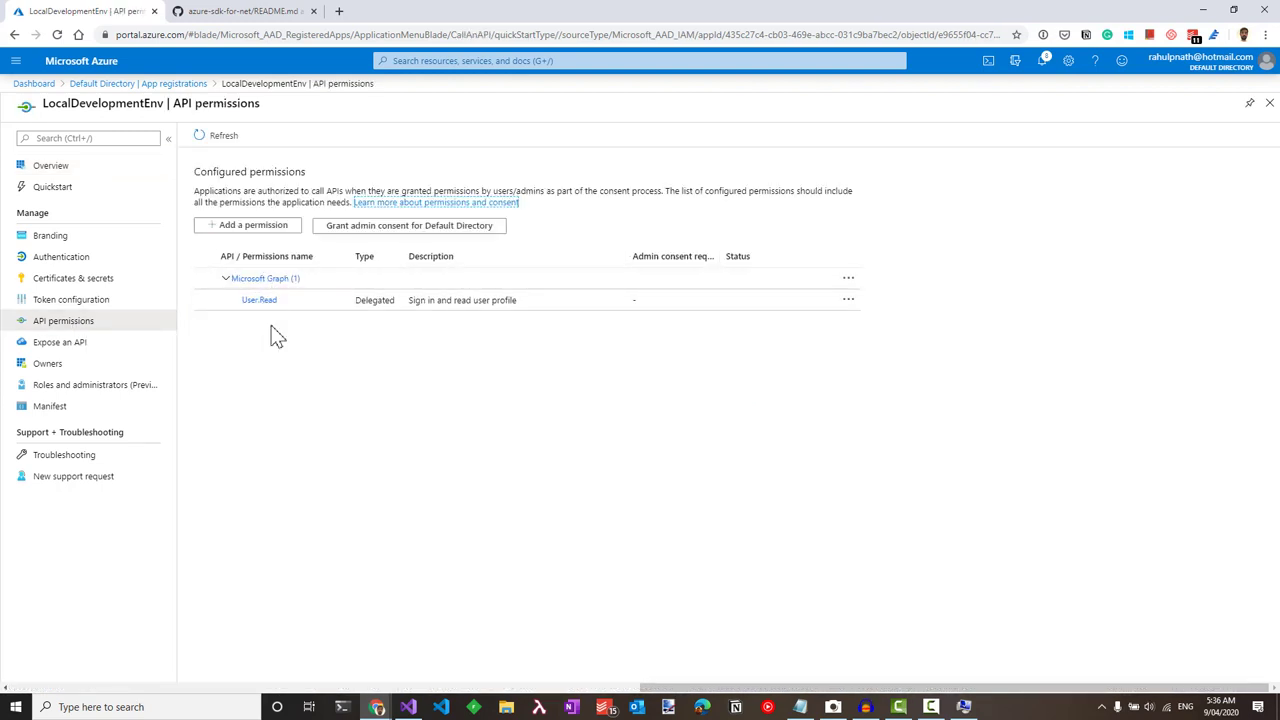
left_click(408, 224)
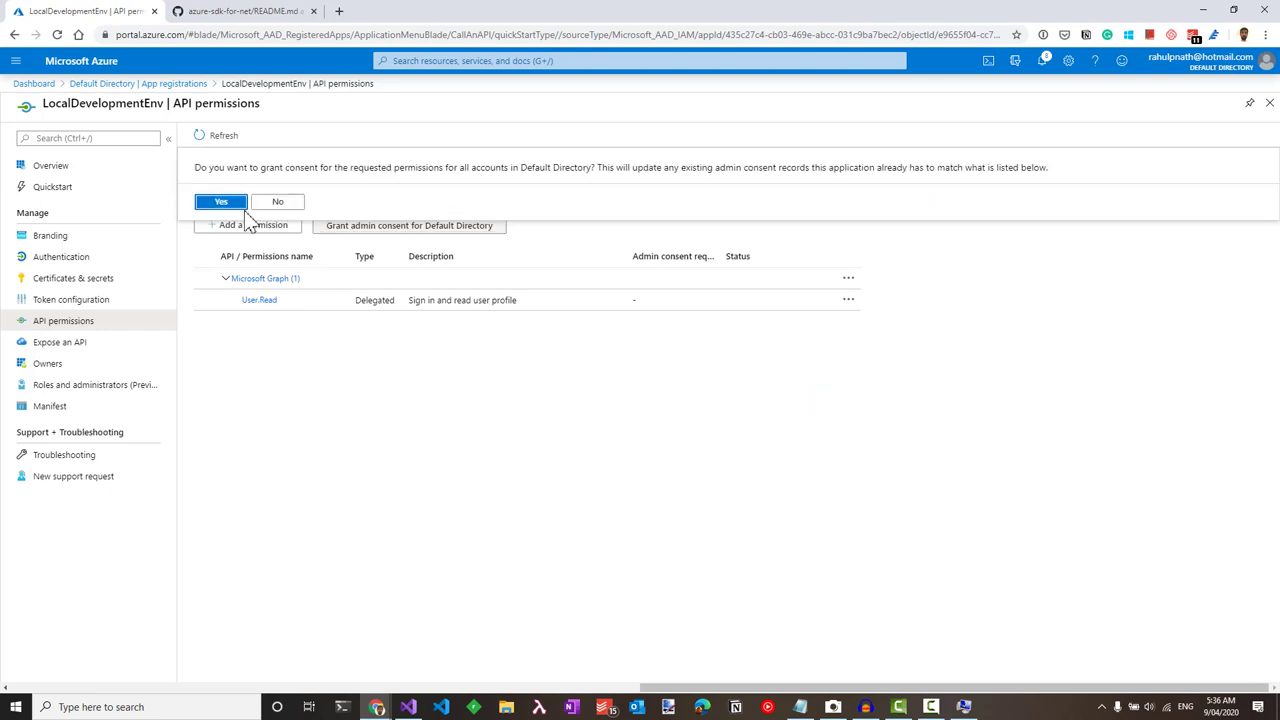
left_click(220, 200)
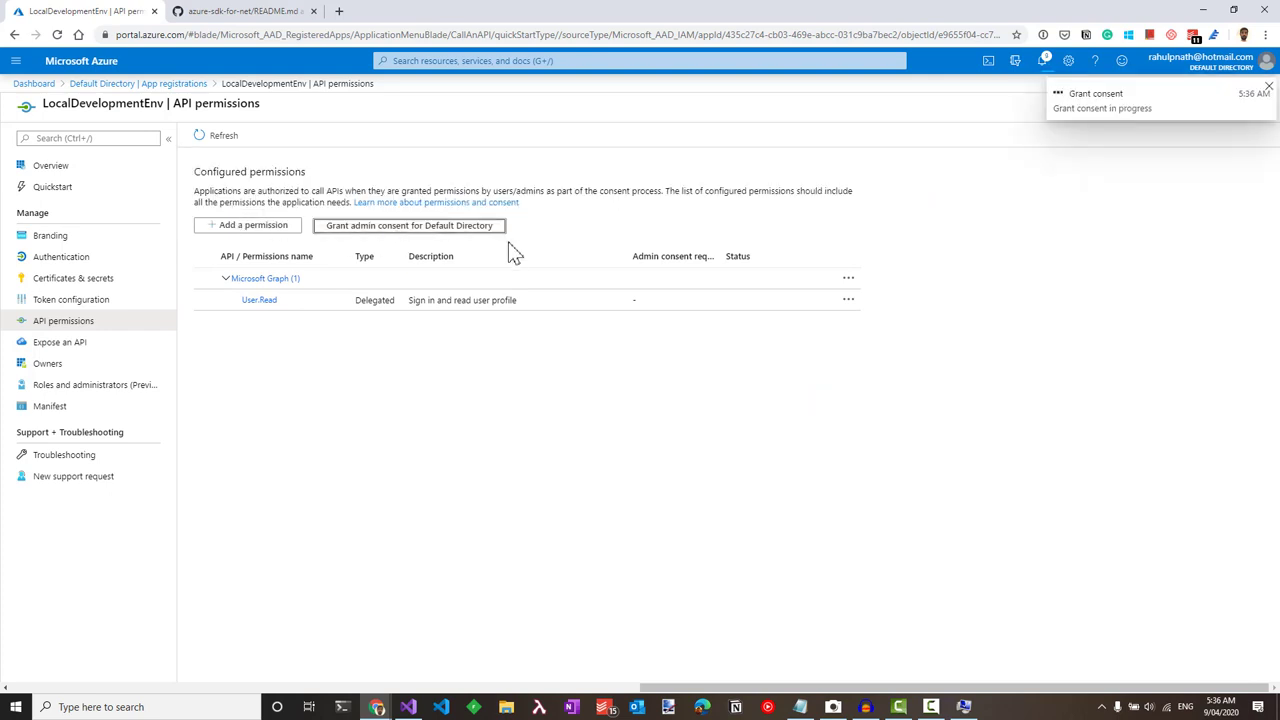
left_click(408, 224)
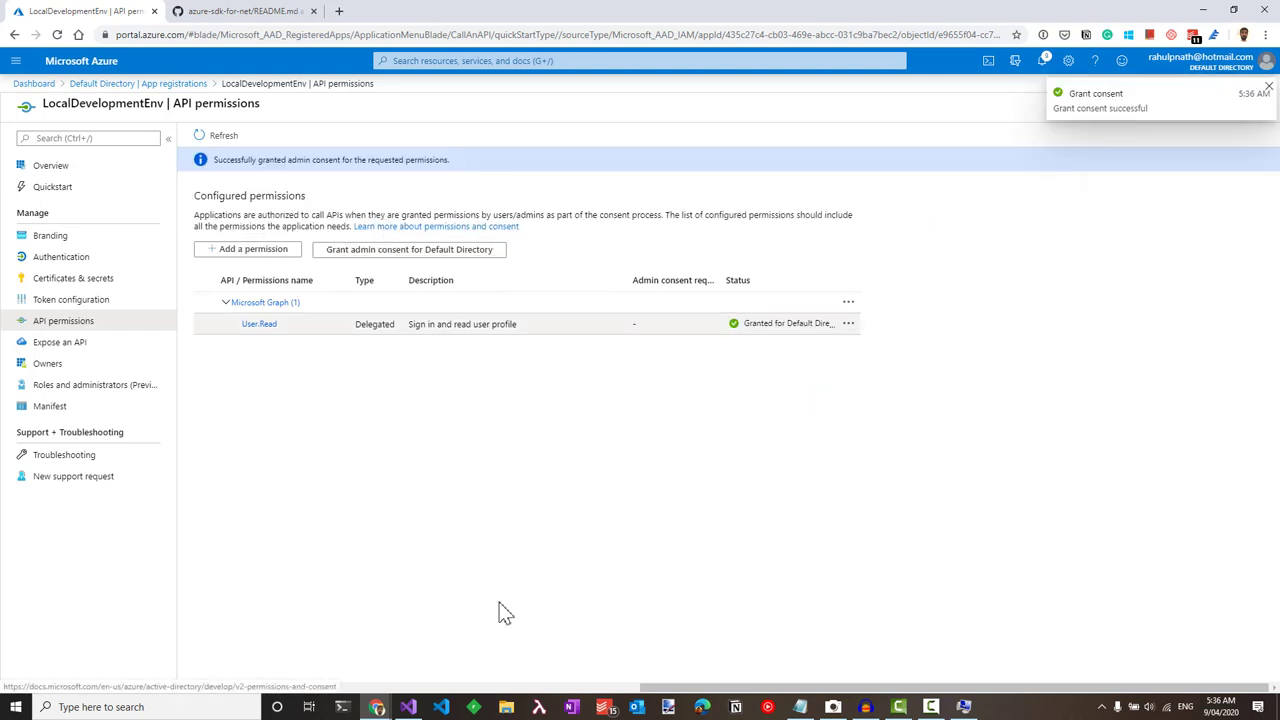
left_click(408, 708)
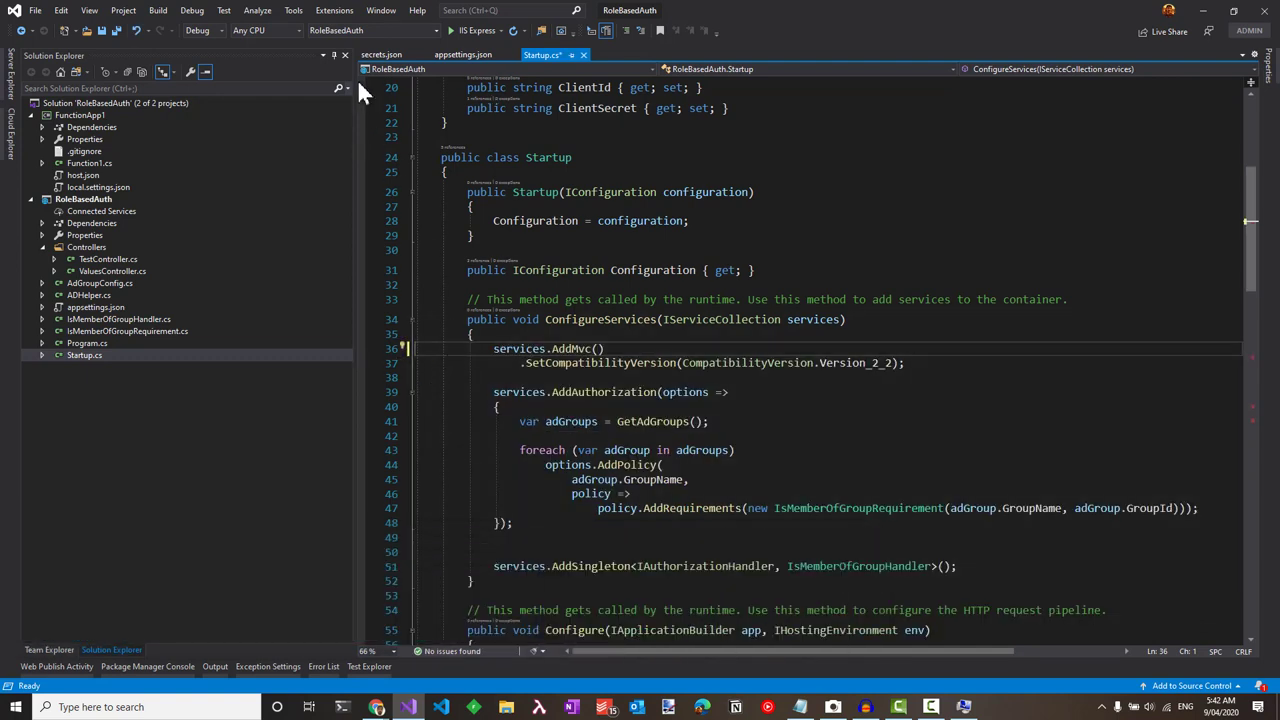
Show the Azure Service Authentication page in Tools > Options to choose the Default Directory account
left_click(292, 10)
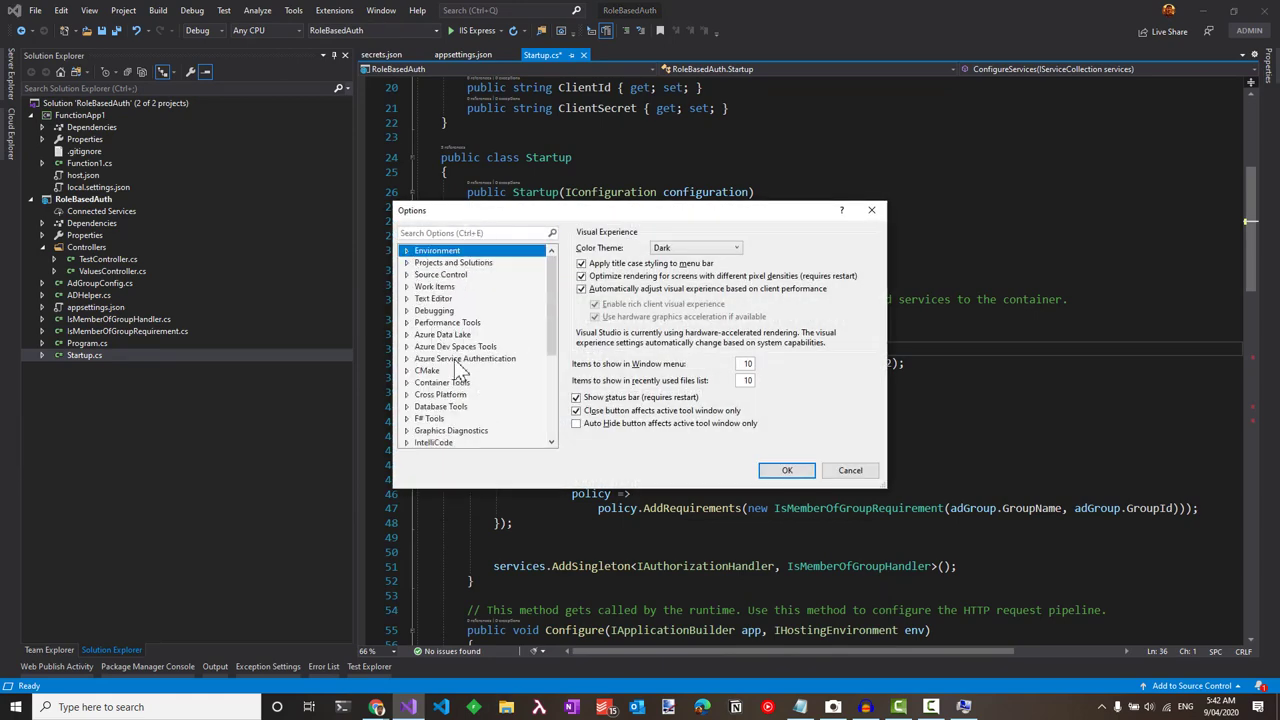
left_click(464, 358)
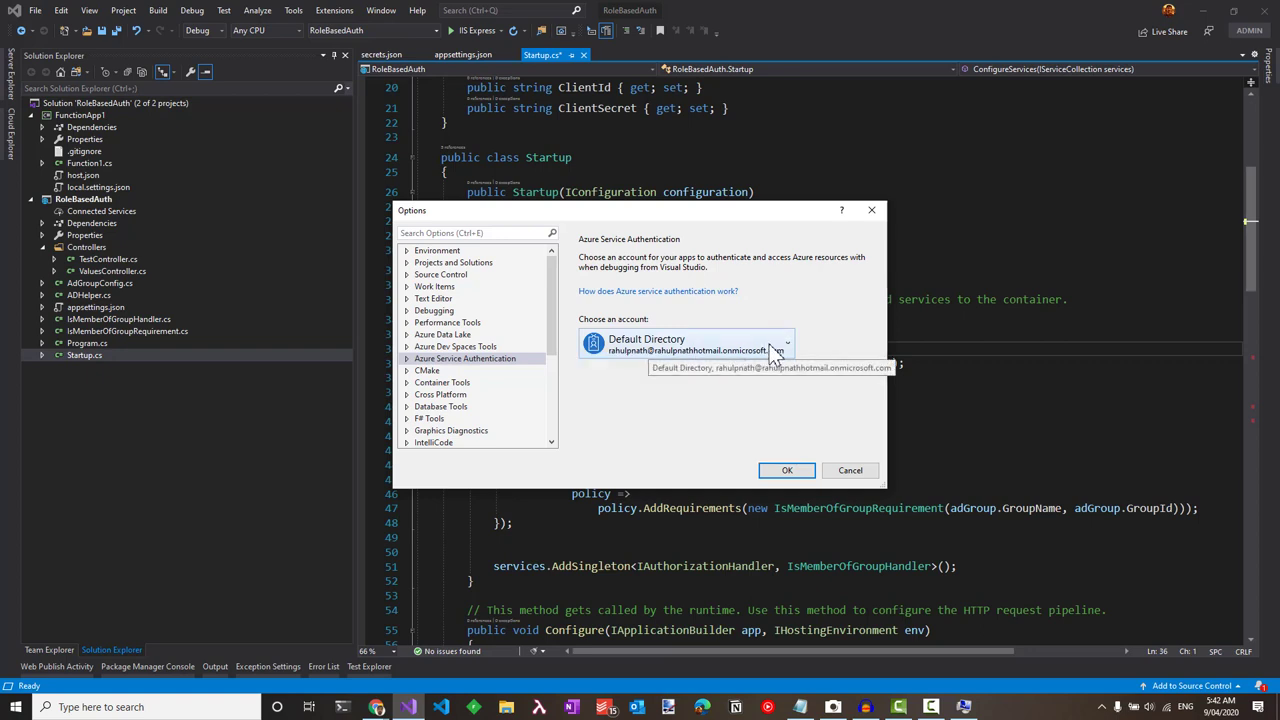
mouse_move(630, 368)
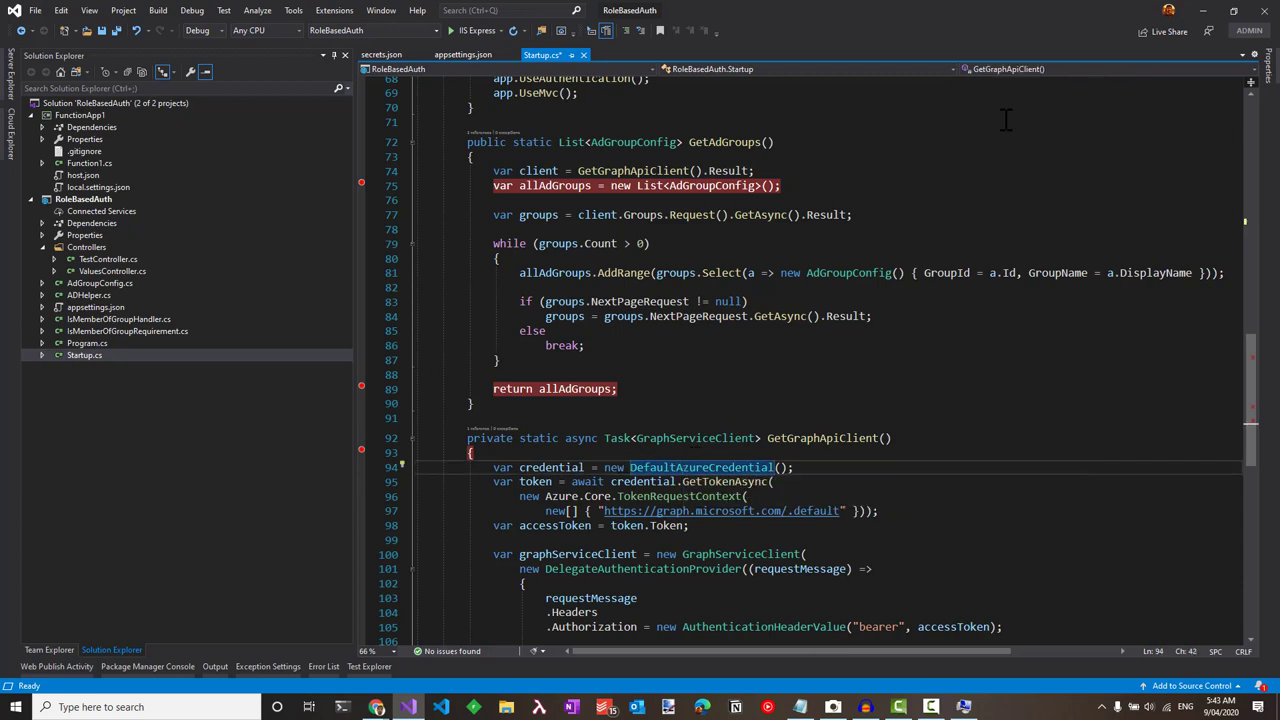
mouse_move(712, 150)
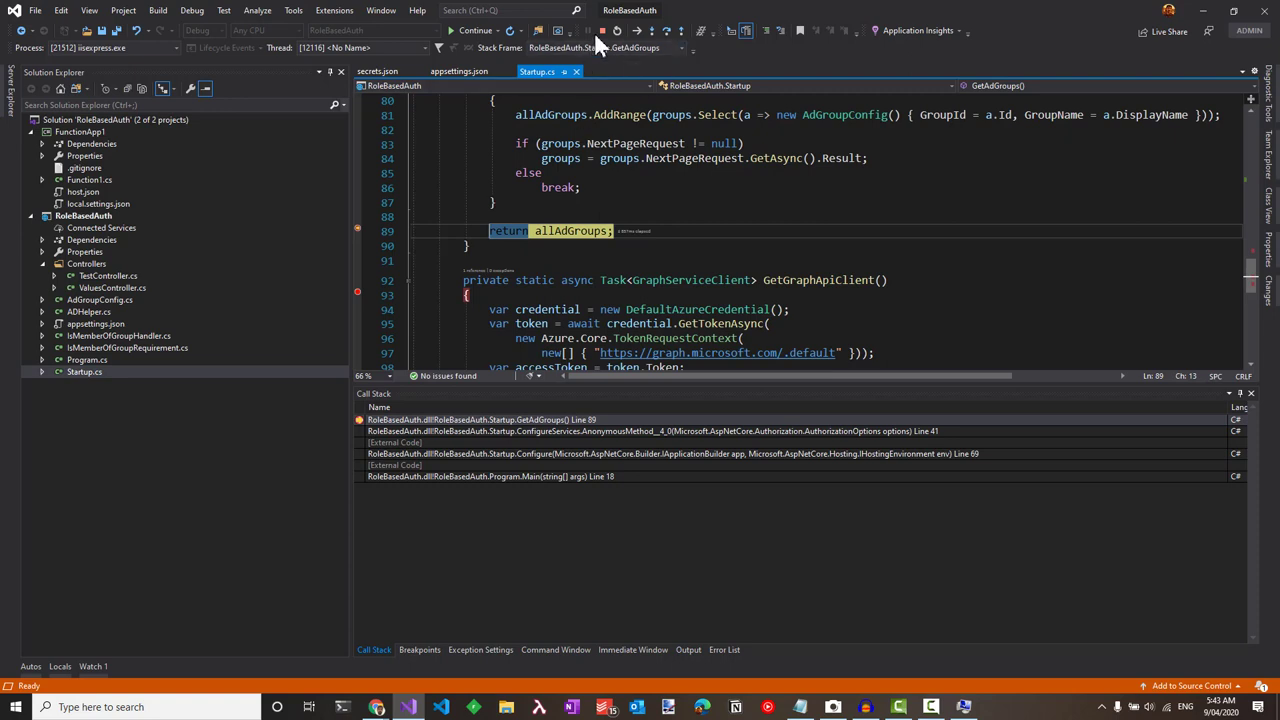
mouse_move(602, 32)
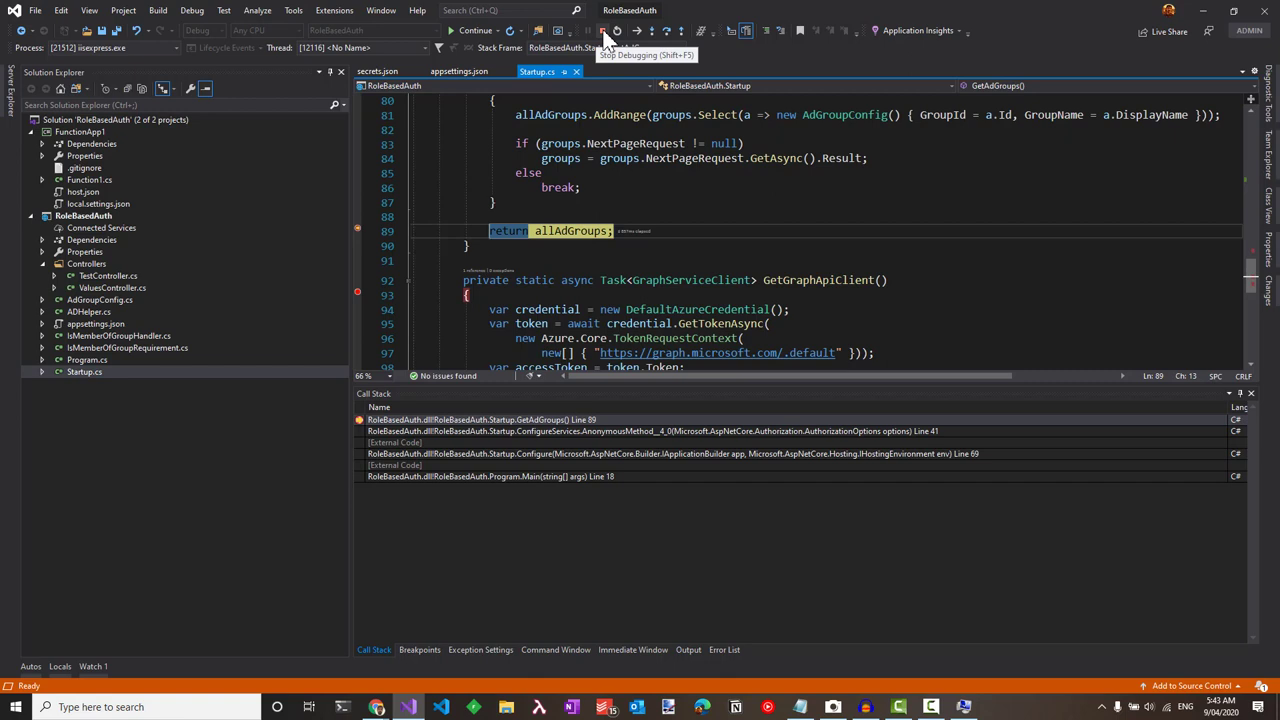